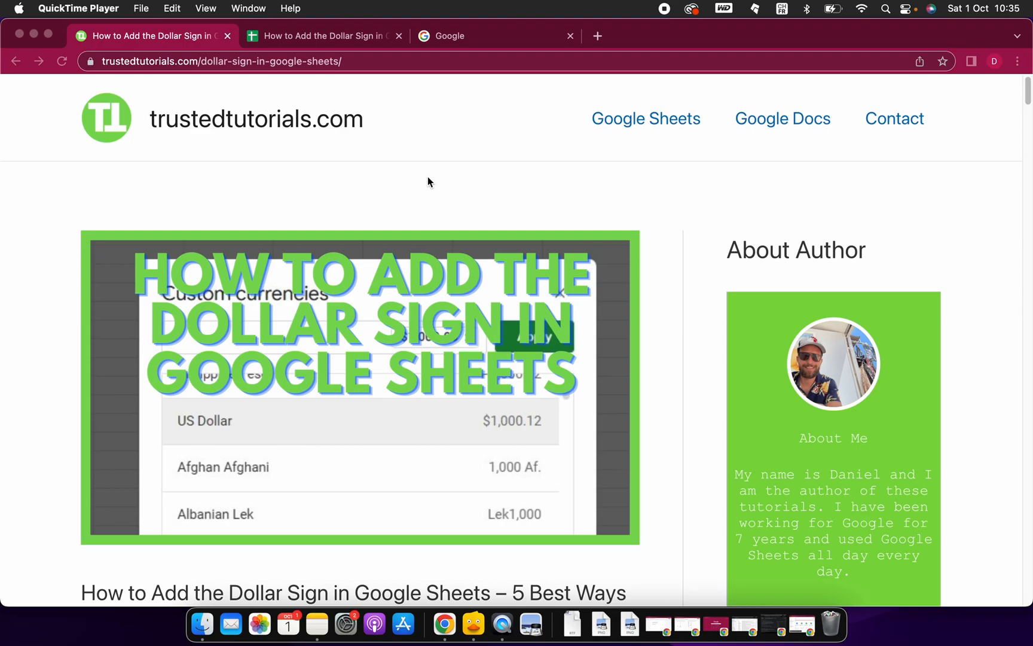
# Scroll the article past the intro and table of contents to the currency list image
pyautogui.scroll(-3)
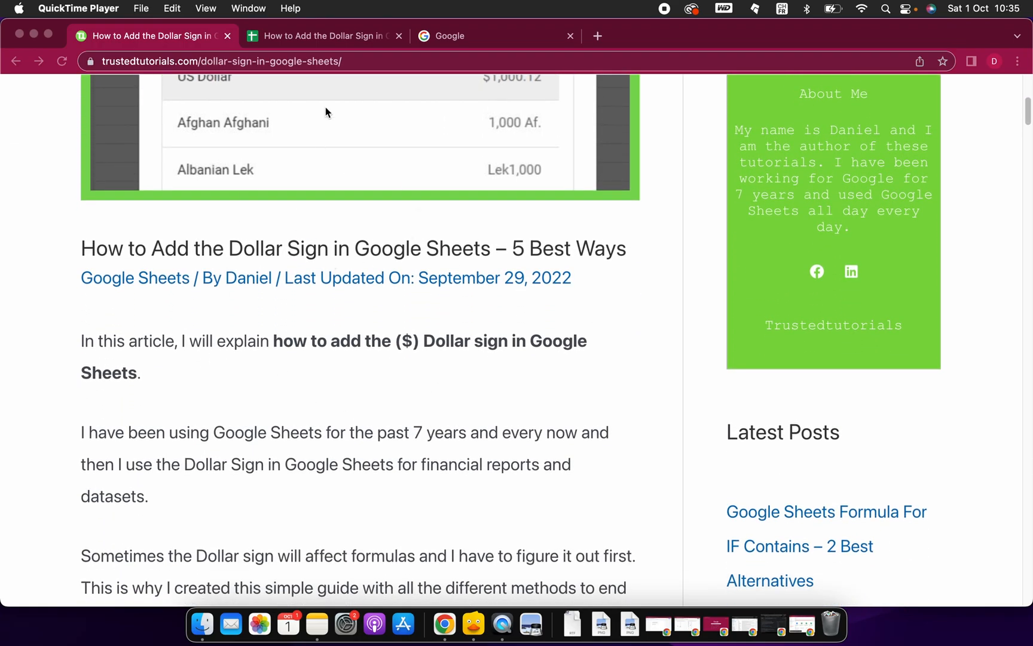
pyautogui.scroll(-3)
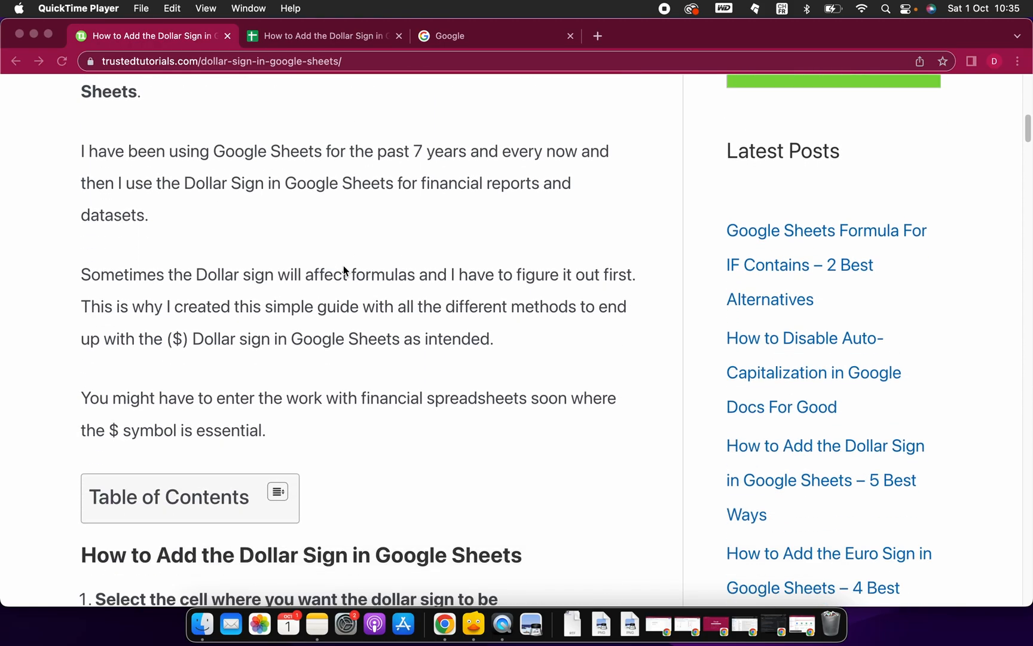
pyautogui.scroll(-3)
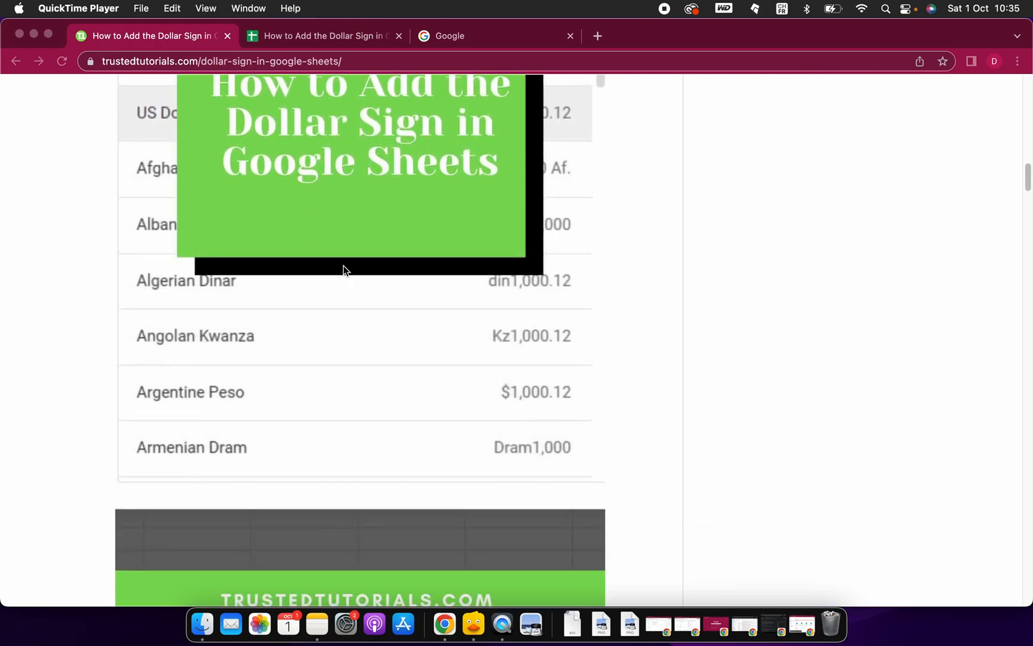
# Scroll to the '1. Using SHIFT + 4' section and read it through to method 2
pyautogui.scroll(-3)
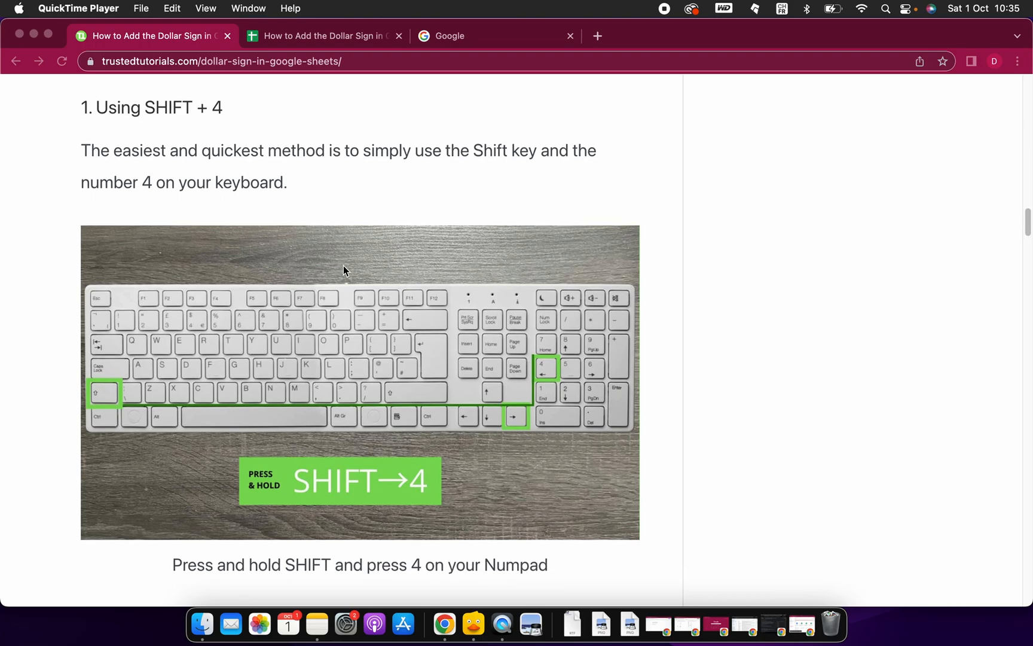
pyautogui.moveTo(133, 121)
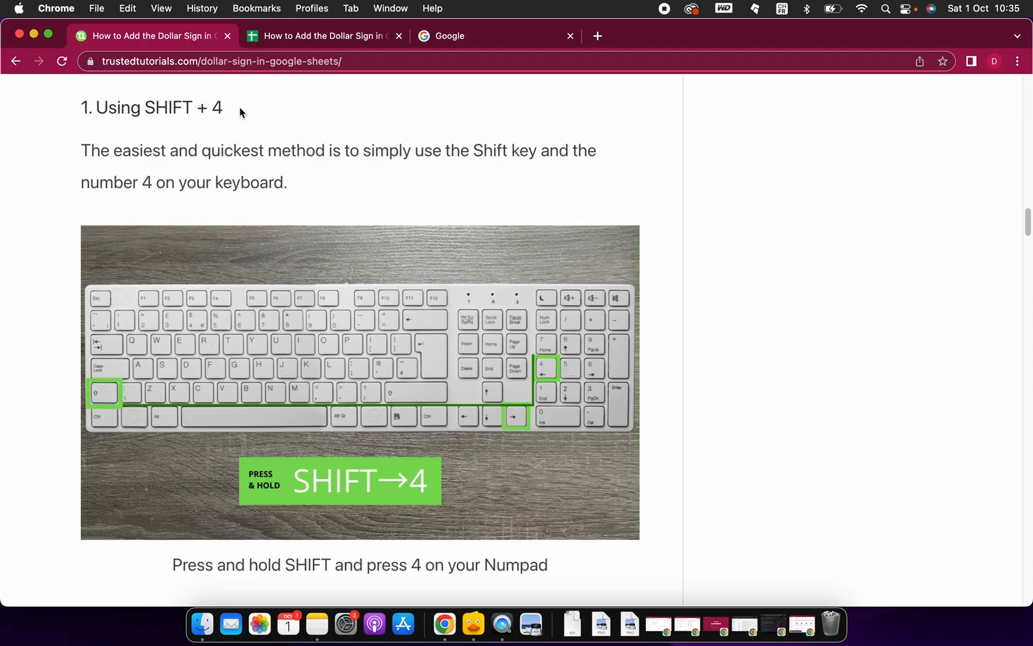
pyautogui.scroll(-3)
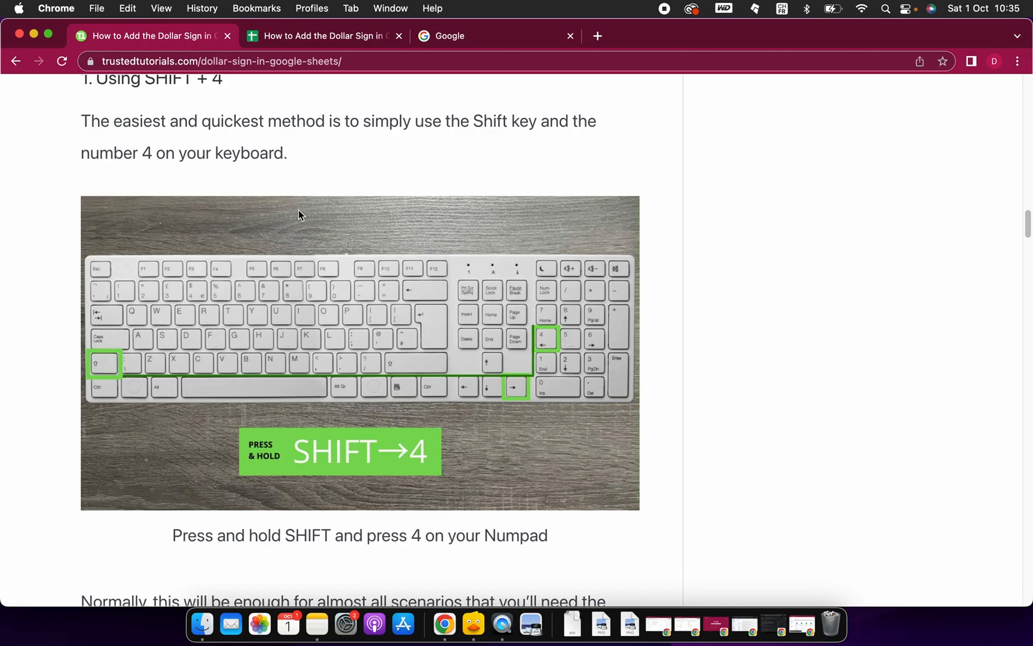
pyautogui.moveTo(351, 117)
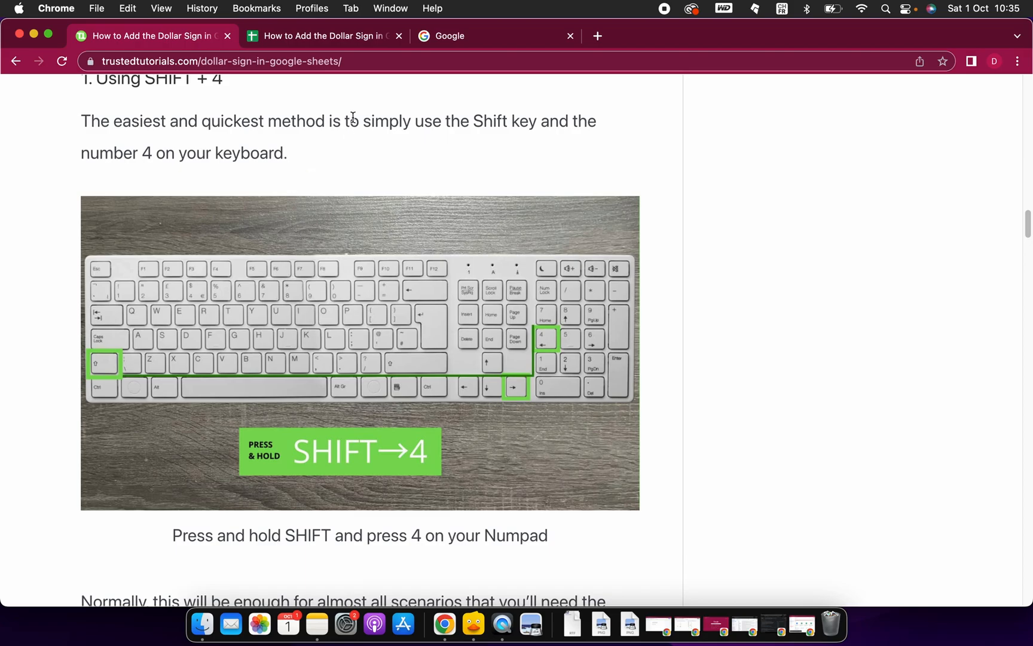
pyautogui.scroll(-3)
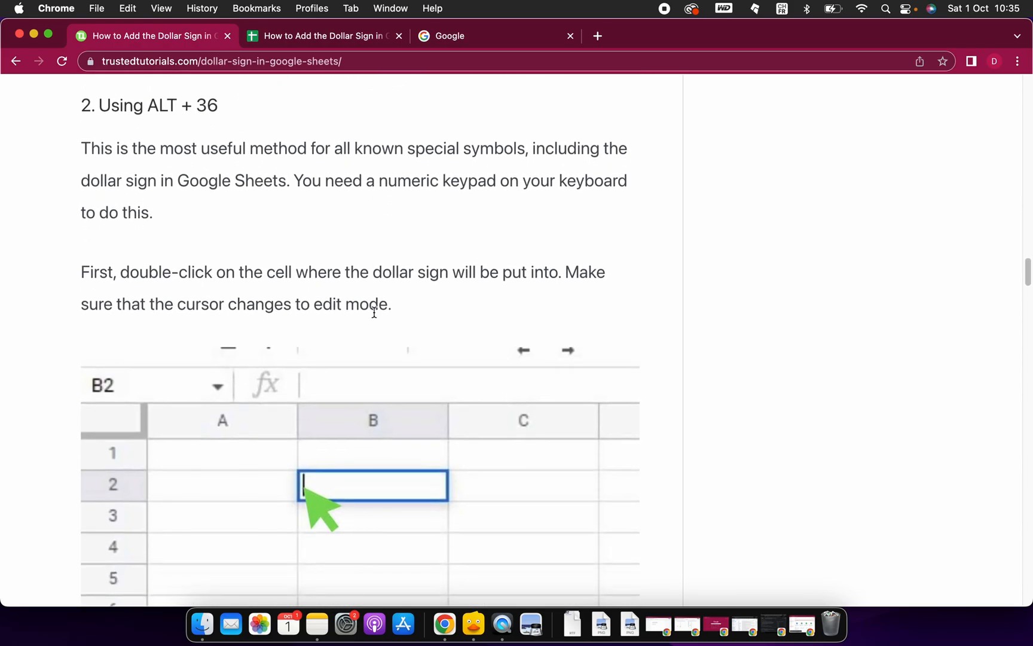
# Scroll through the '2. Using ALT + 36' steps and its ALT→3→6 keyboard image
pyautogui.scroll(-3)
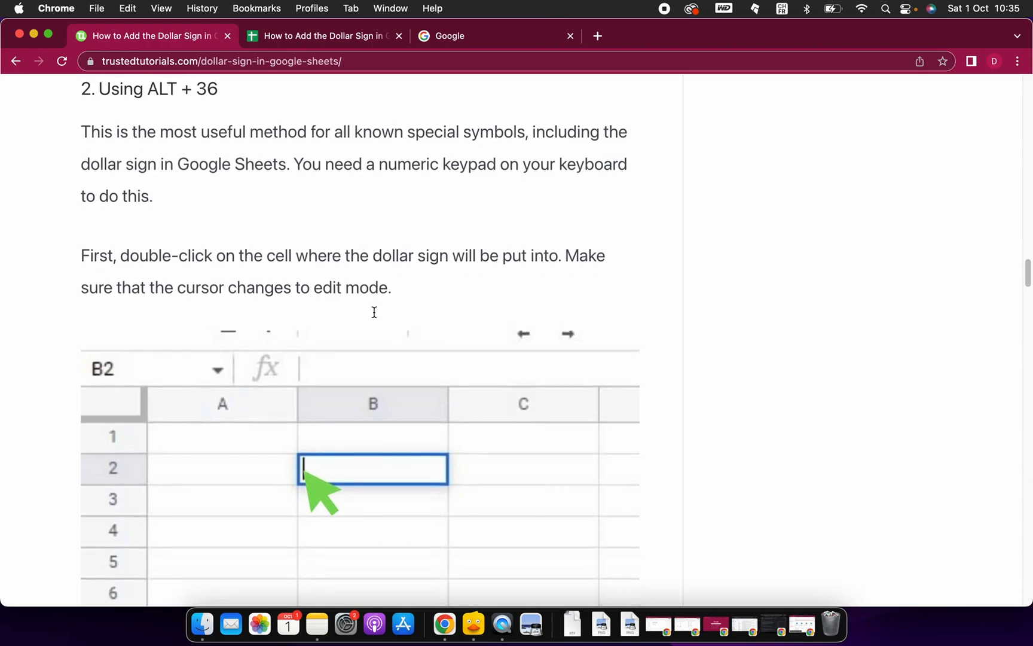
pyautogui.scroll(-3)
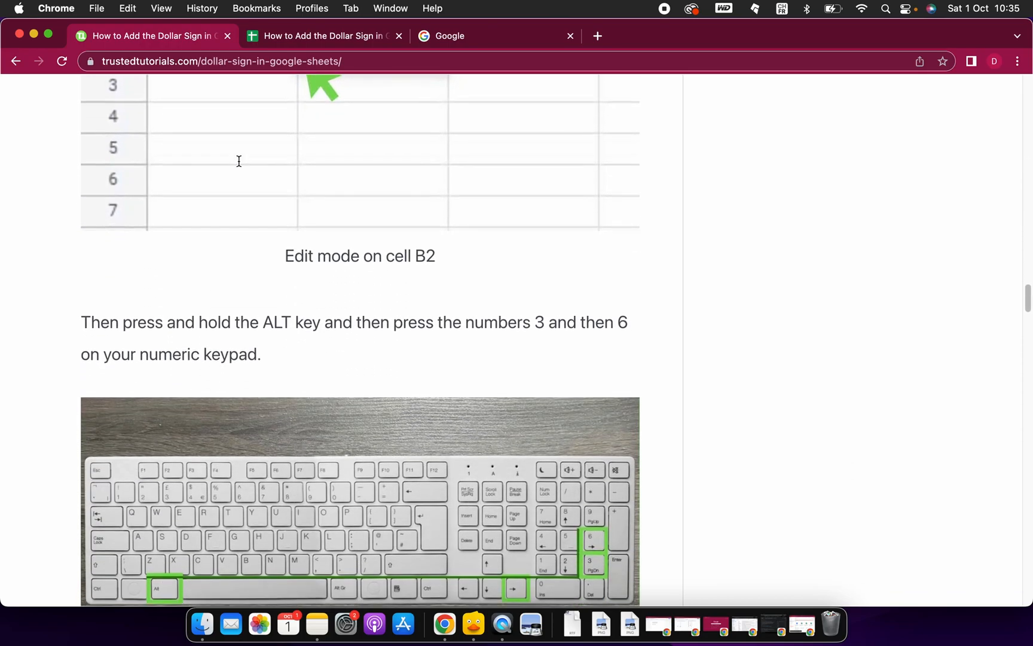
pyautogui.scroll(-3)
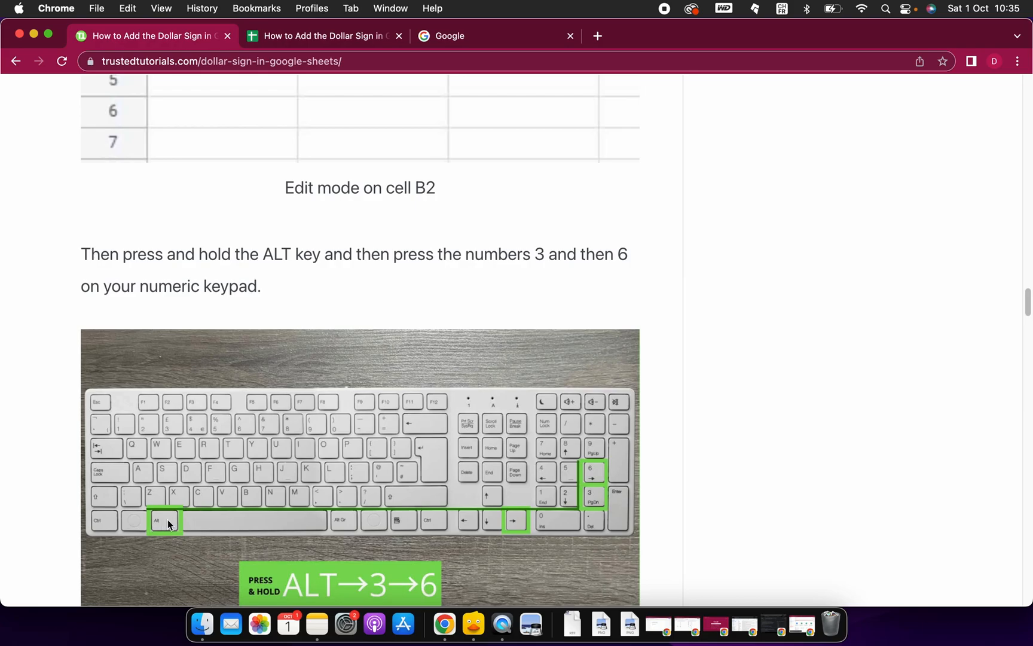
pyautogui.moveTo(548, 546)
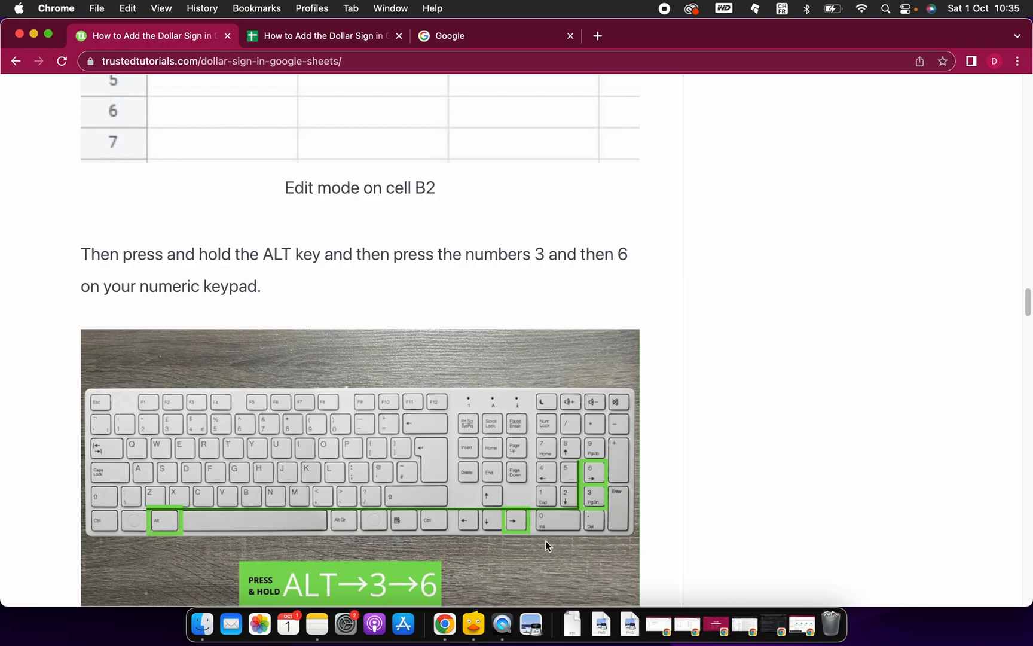
pyautogui.moveTo(593, 461)
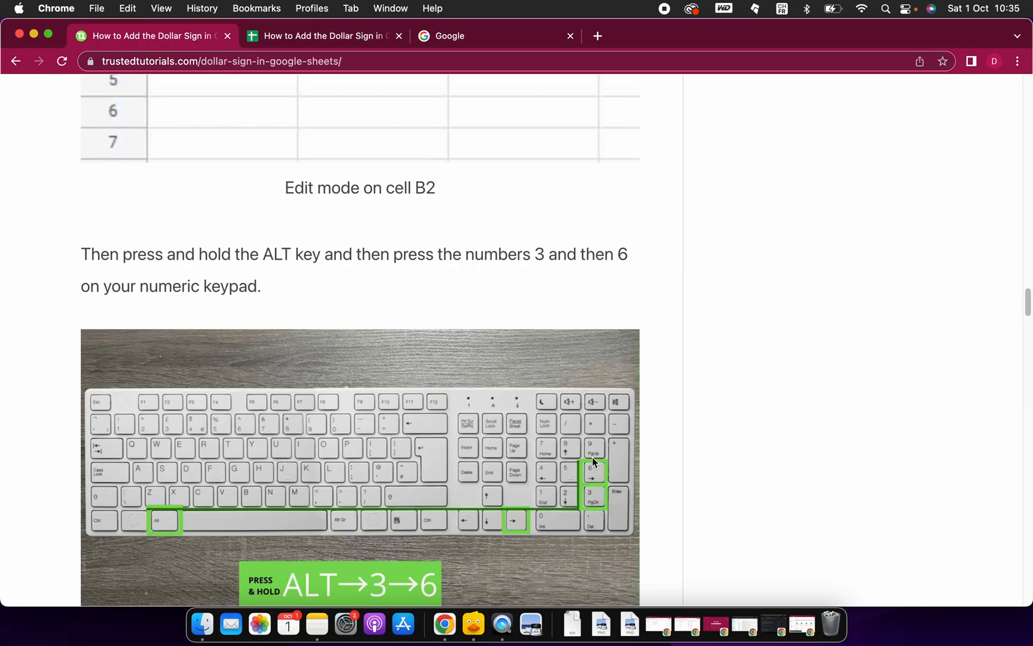
pyautogui.moveTo(594, 482)
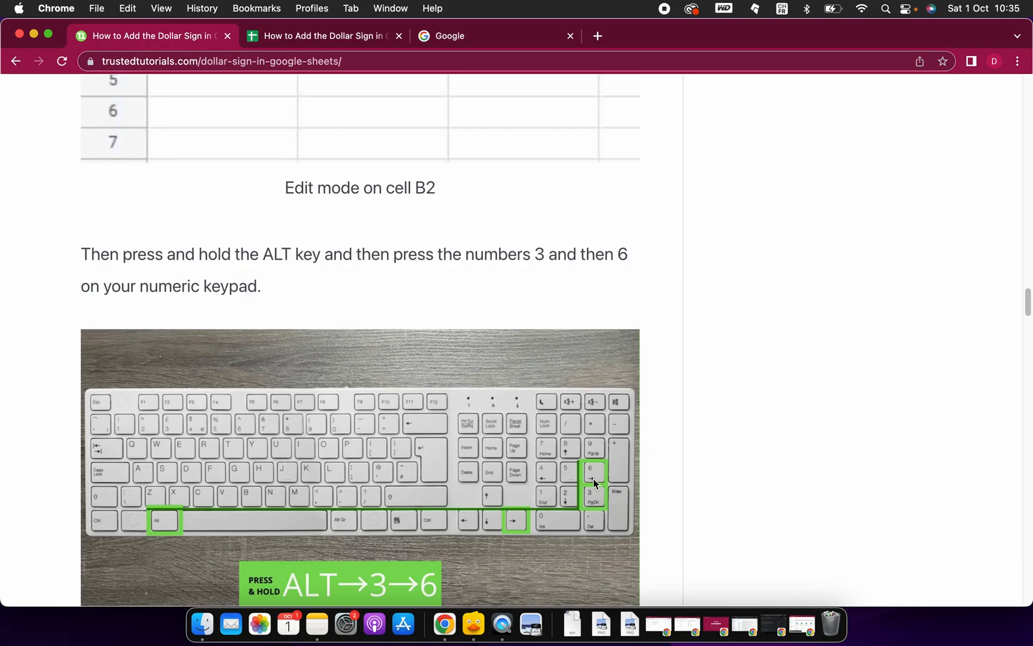
pyautogui.scroll(-3)
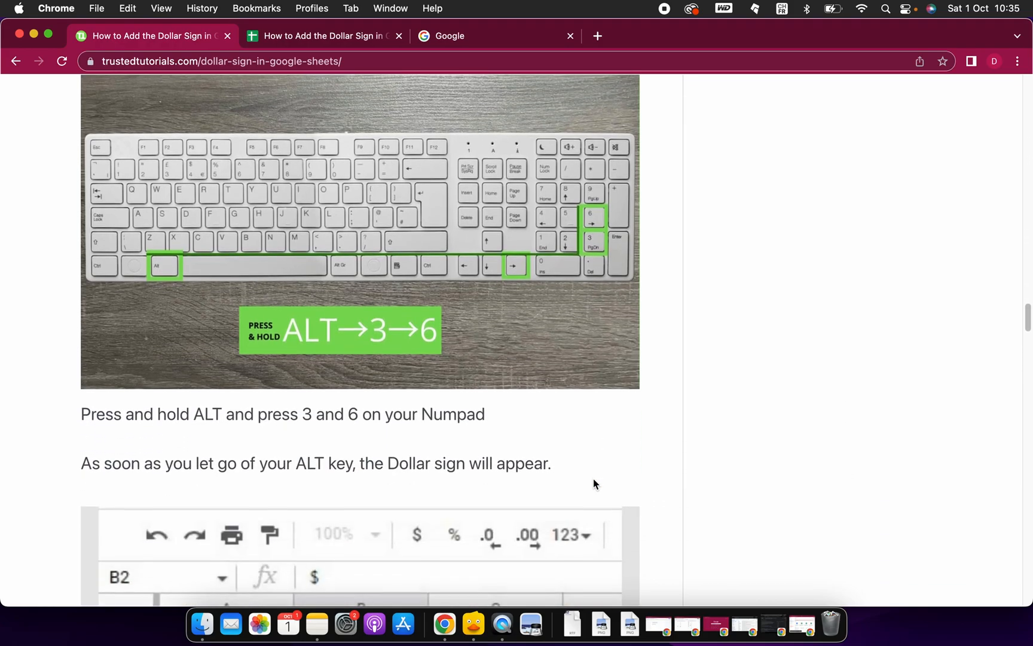
pyautogui.scroll(-3)
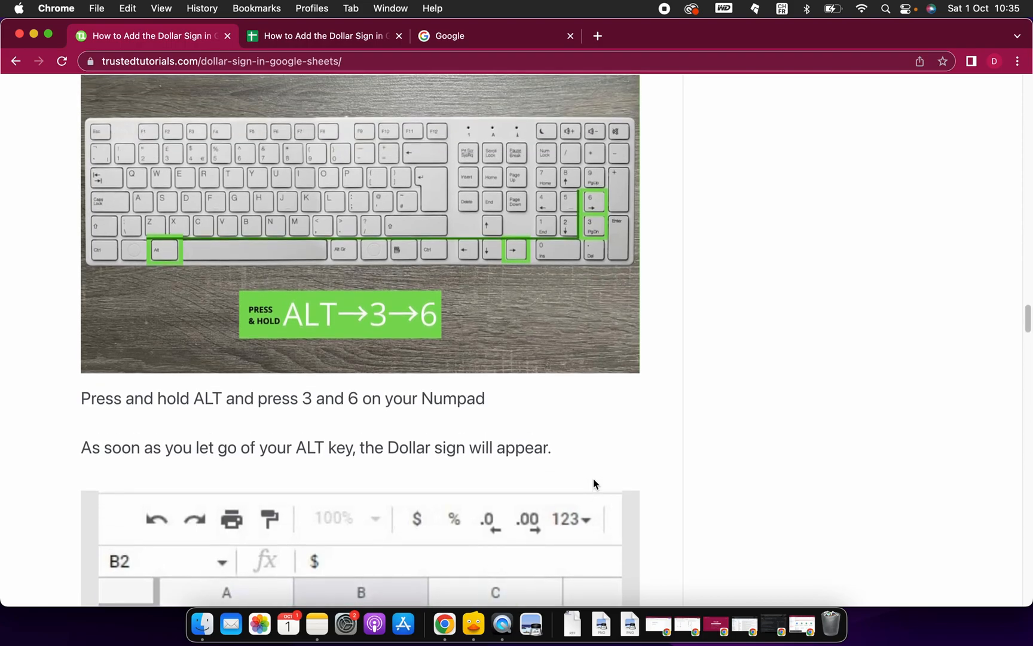
pyautogui.moveTo(567, 216)
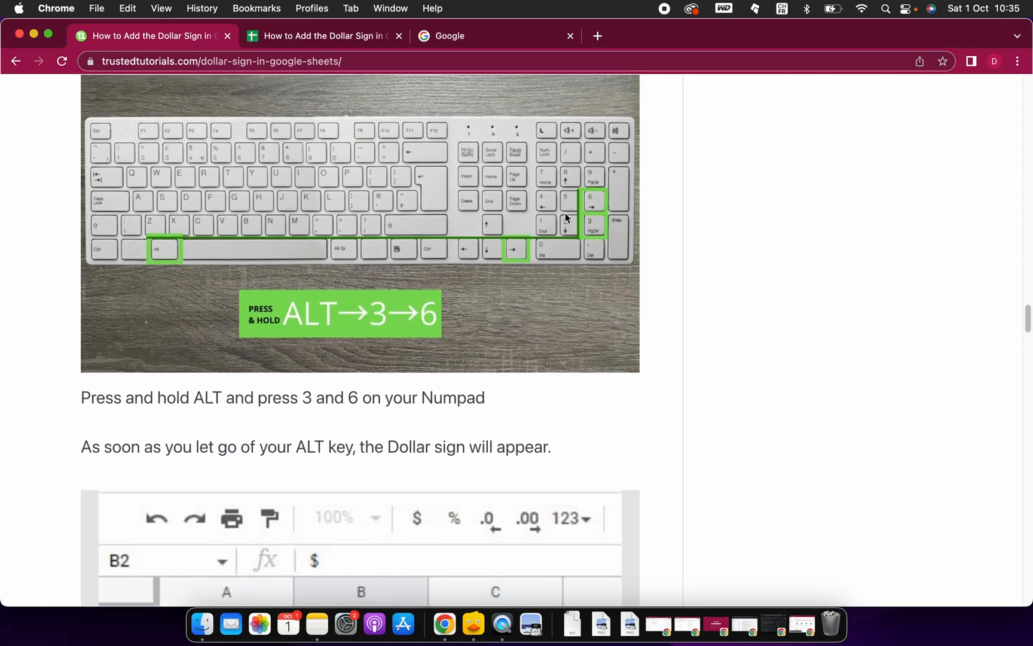
pyautogui.moveTo(580, 205)
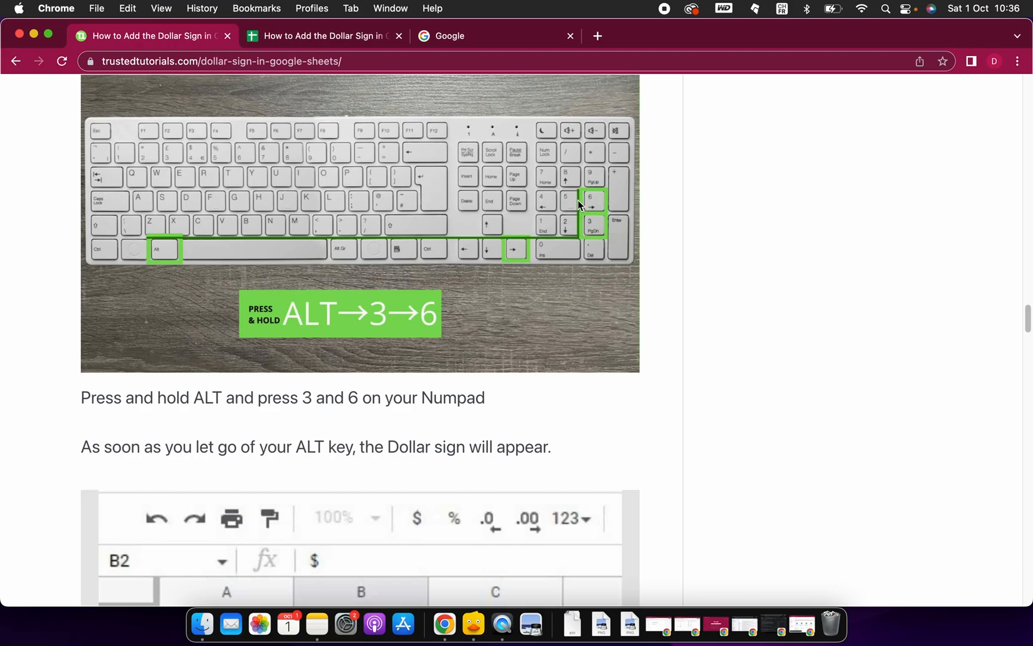
pyautogui.moveTo(514, 291)
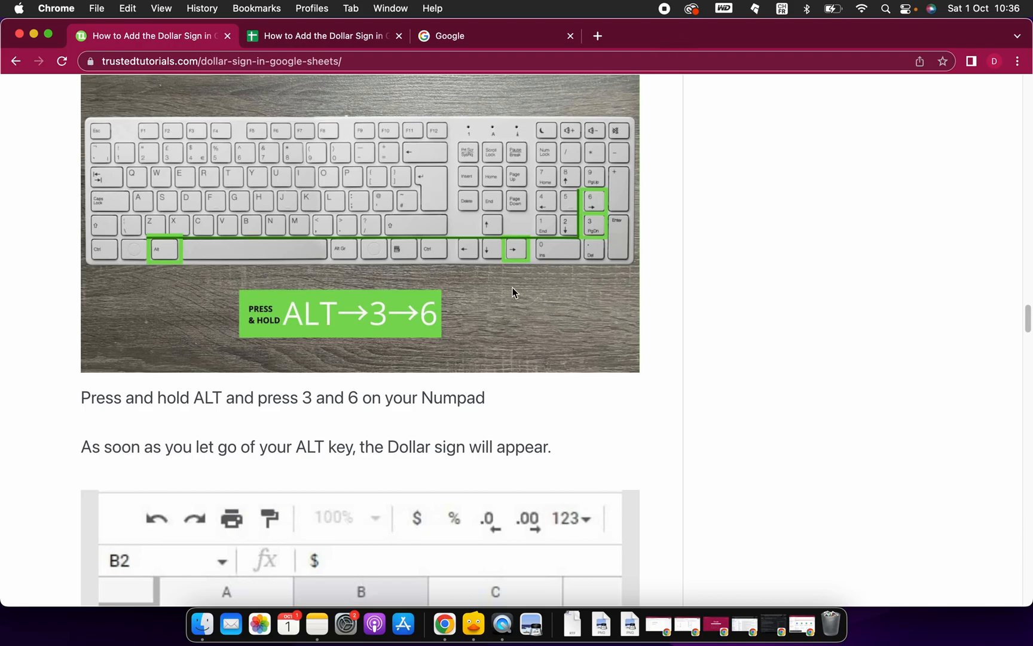
pyautogui.moveTo(489, 275)
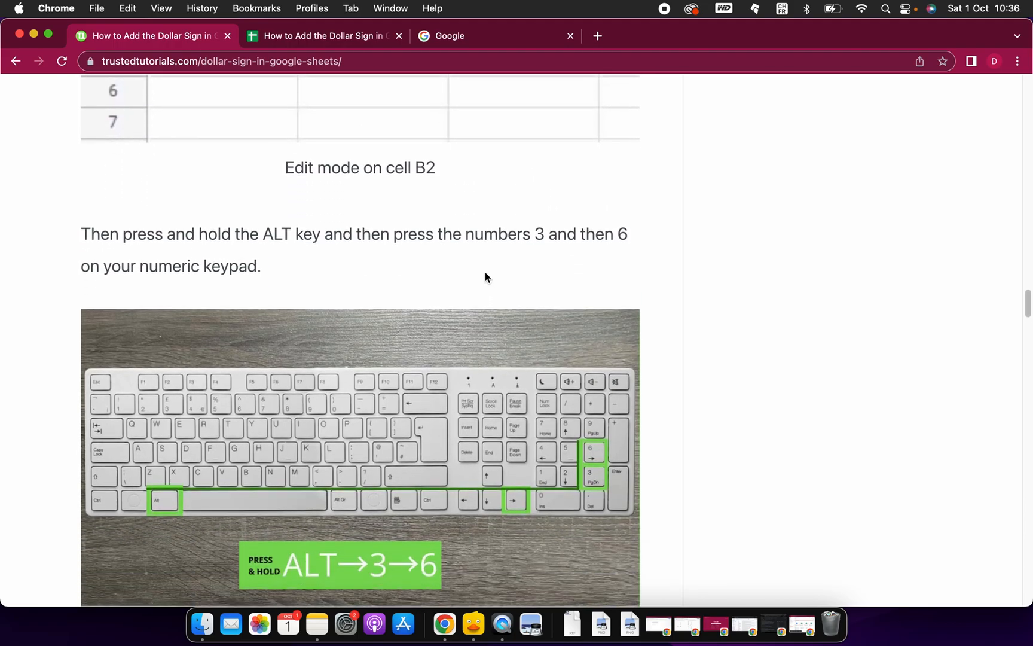
pyautogui.scroll(-3)
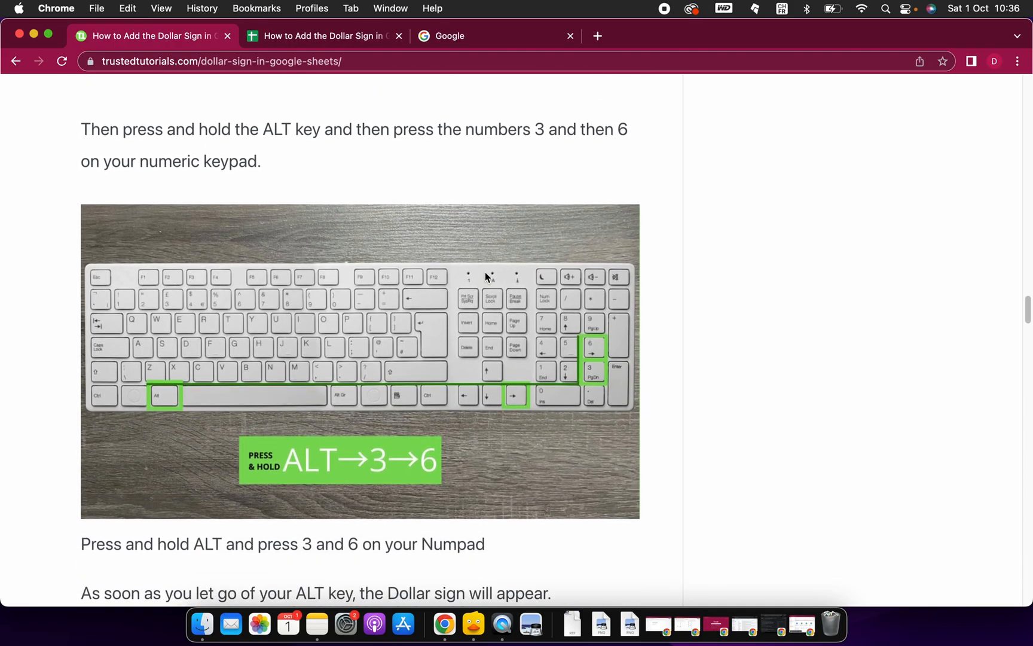
pyautogui.scroll(-3)
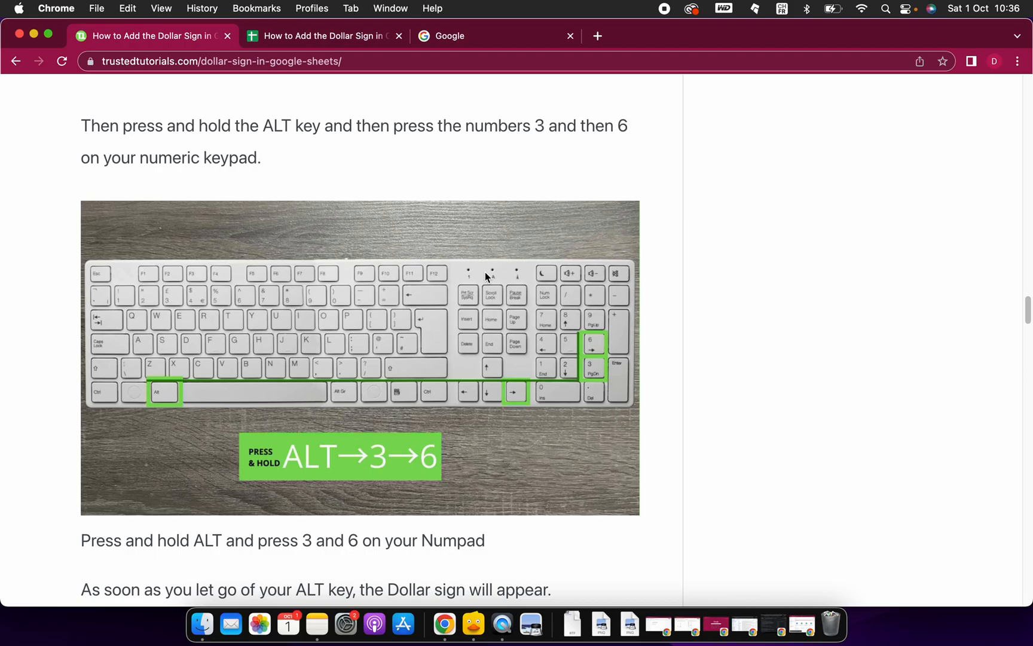
# Scroll down to section 3, 'Using the CHAR Function', showing =CHAR(36)
pyautogui.scroll(-3)
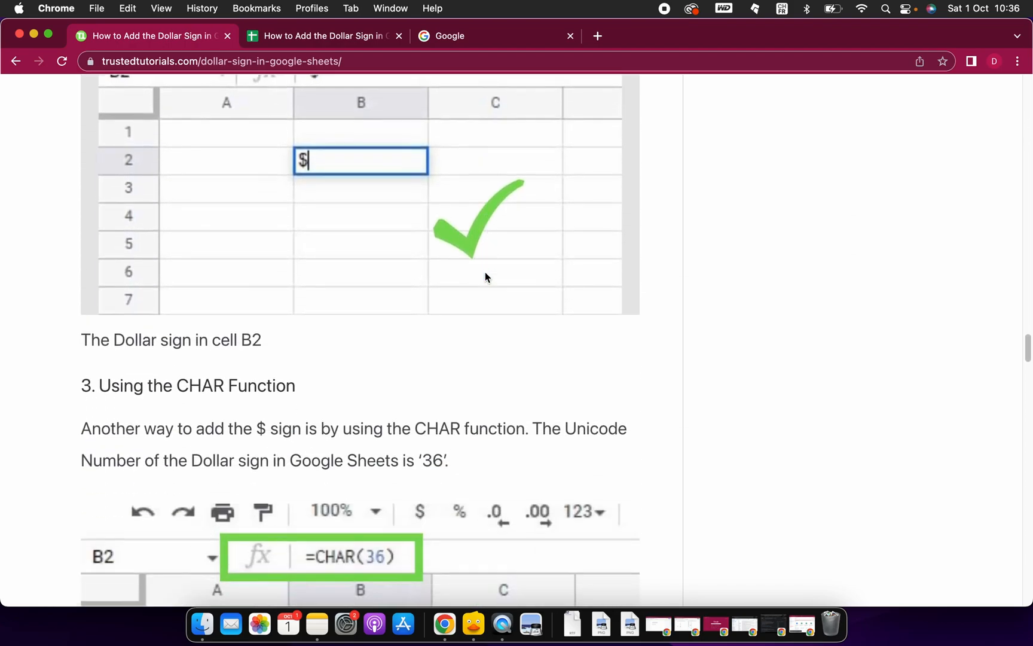
pyautogui.scroll(-3)
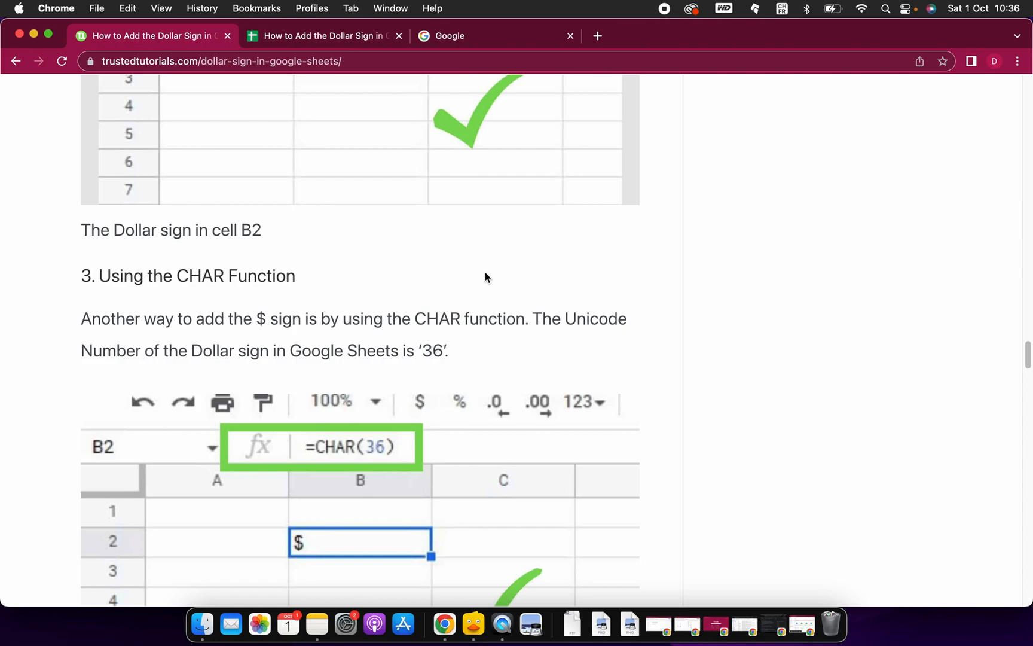
pyautogui.scroll(-3)
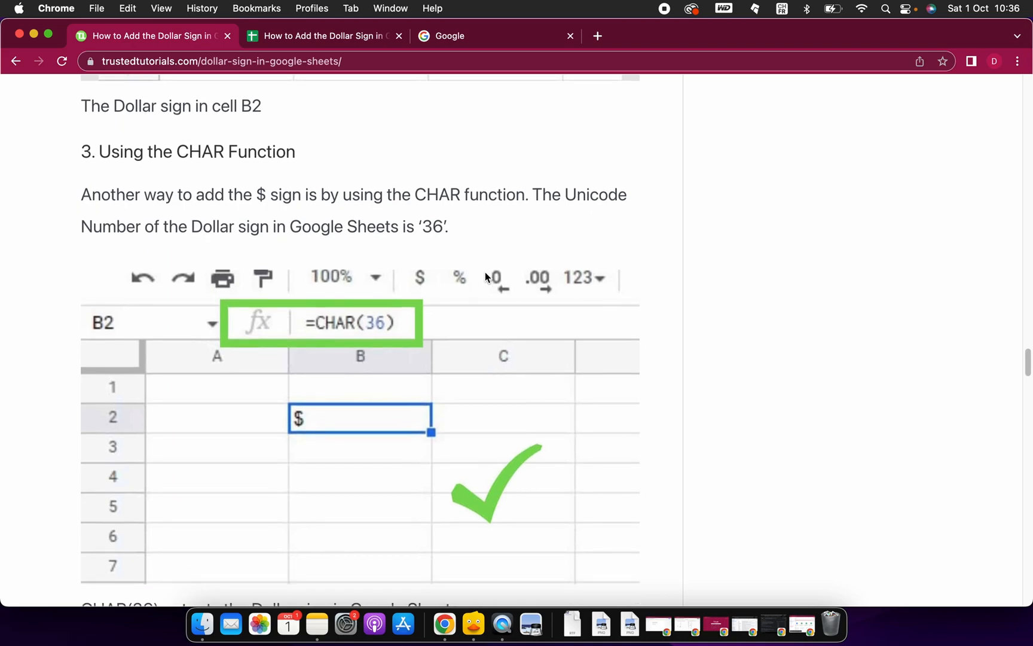
pyautogui.scroll(-3)
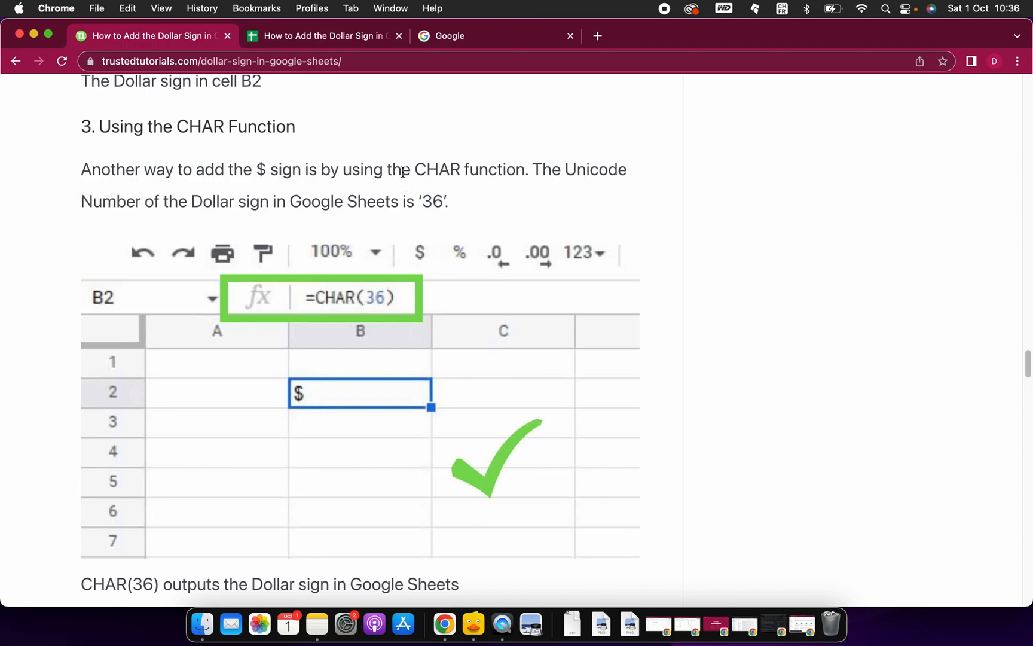
pyautogui.moveTo(65, 45)
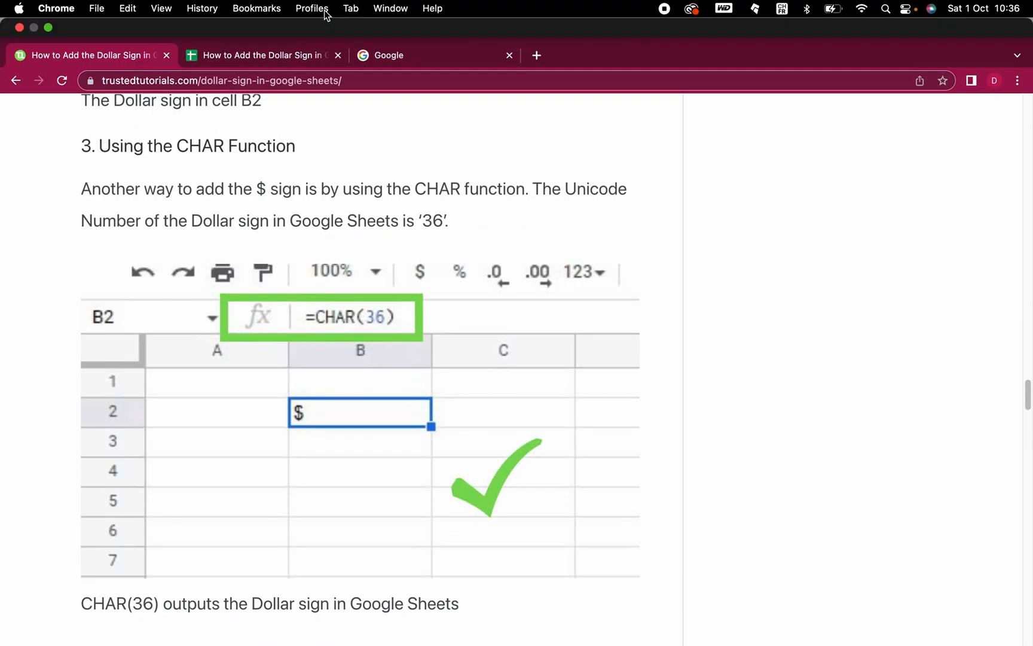
# Enter =CHAR(36) in cell C1 to produce a dollar sign, then return to the article
pyautogui.click(262, 55)
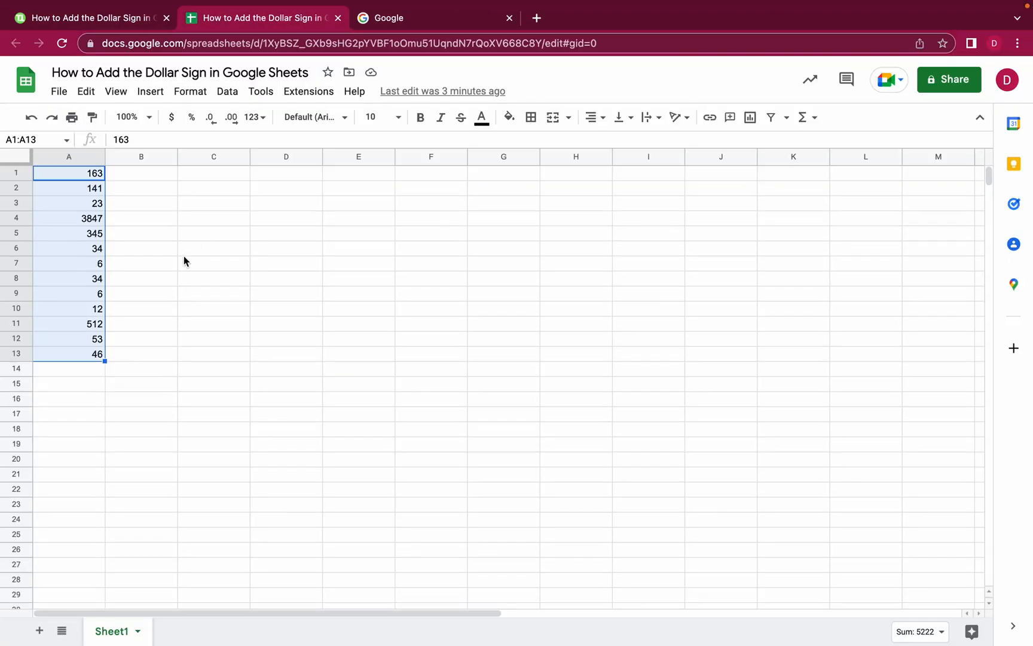
pyautogui.click(212, 173)
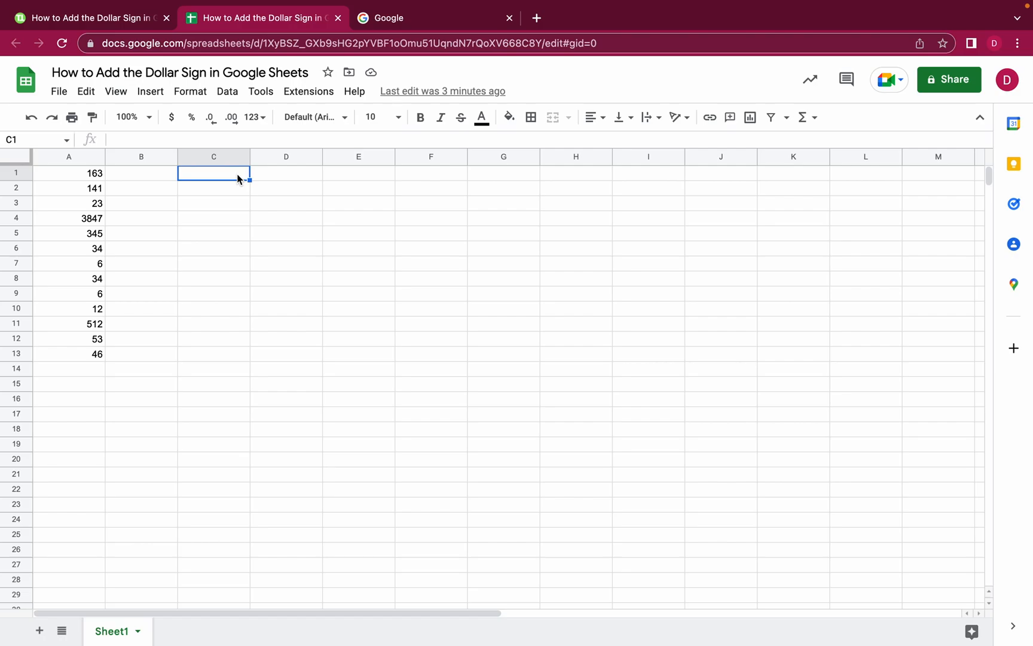
pyautogui.write('=')
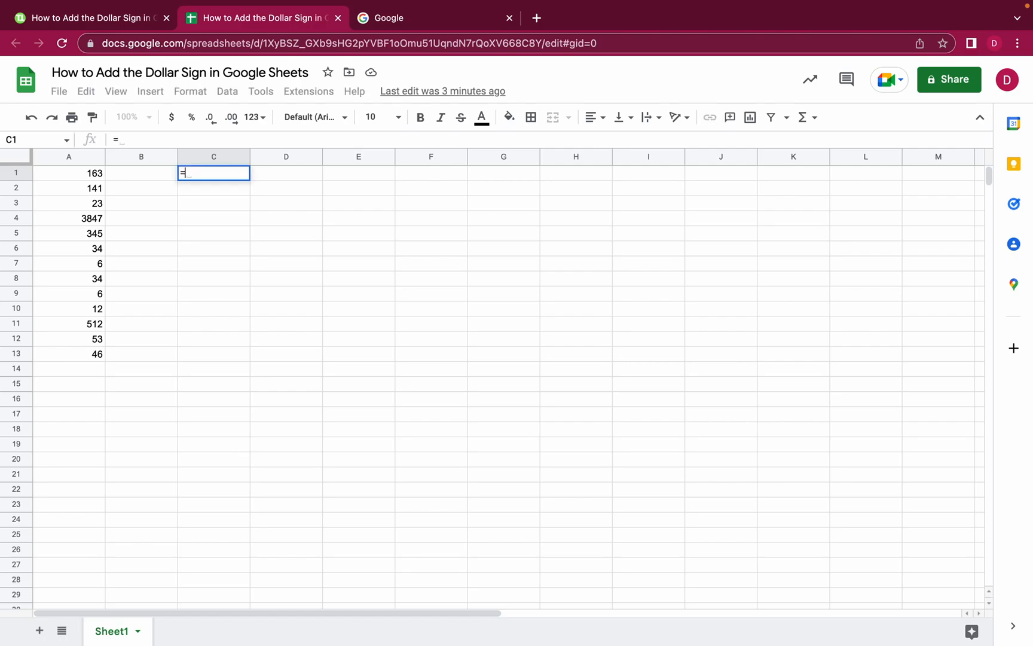
pyautogui.write('CHAR')
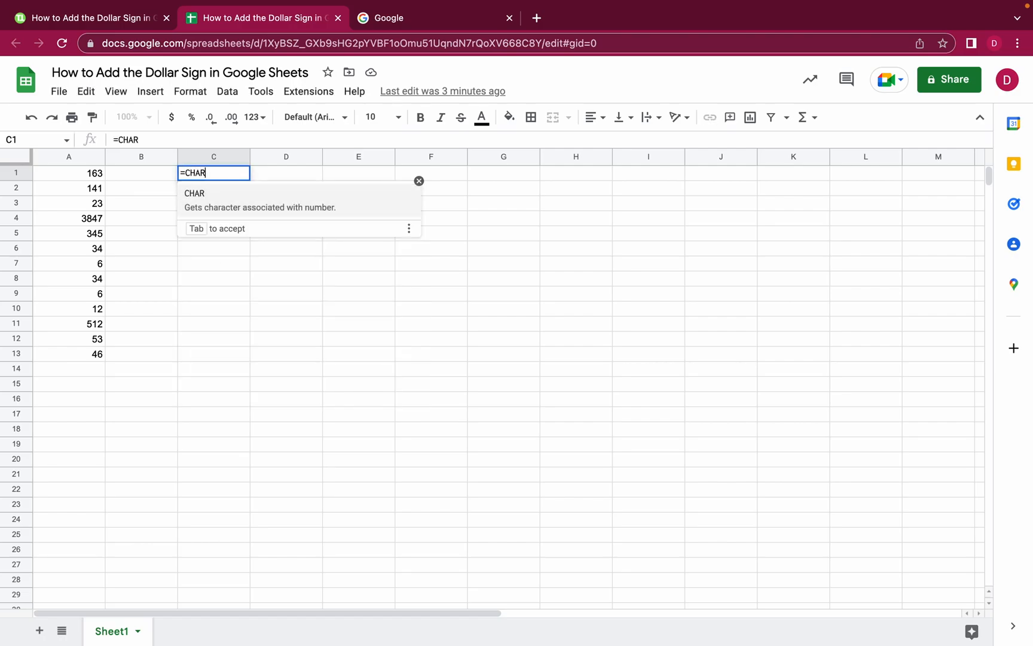
pyautogui.write('(')
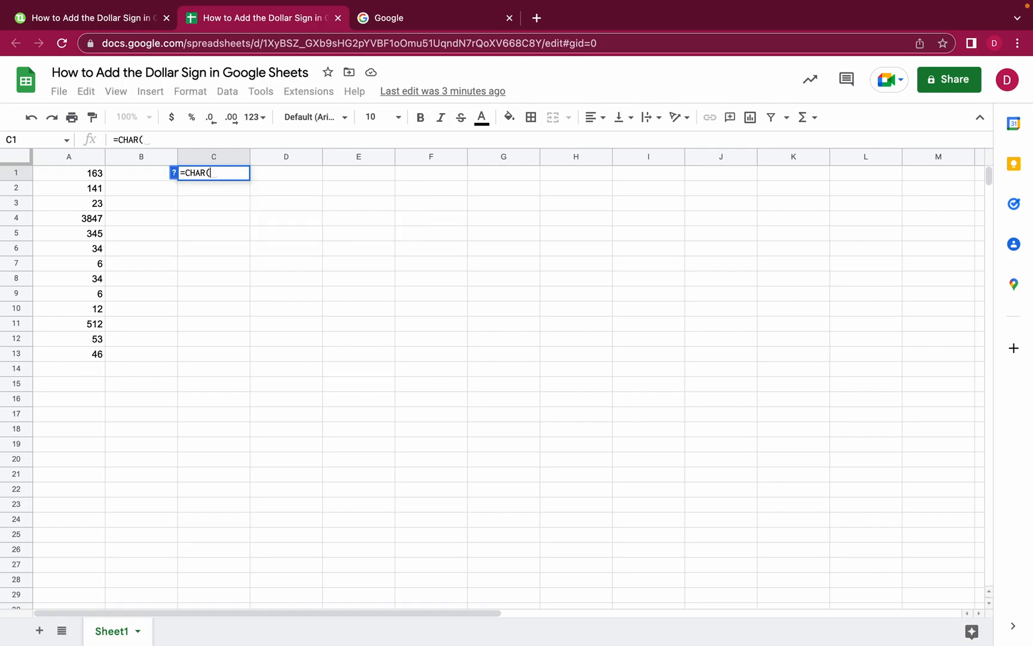
pyautogui.write('36')
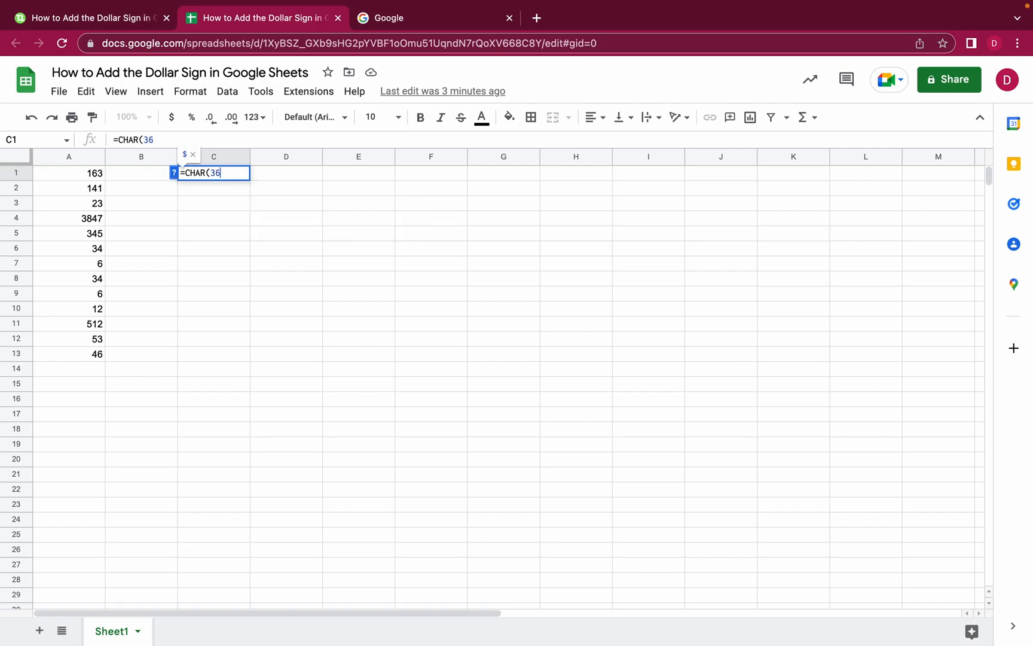
pyautogui.write(')')
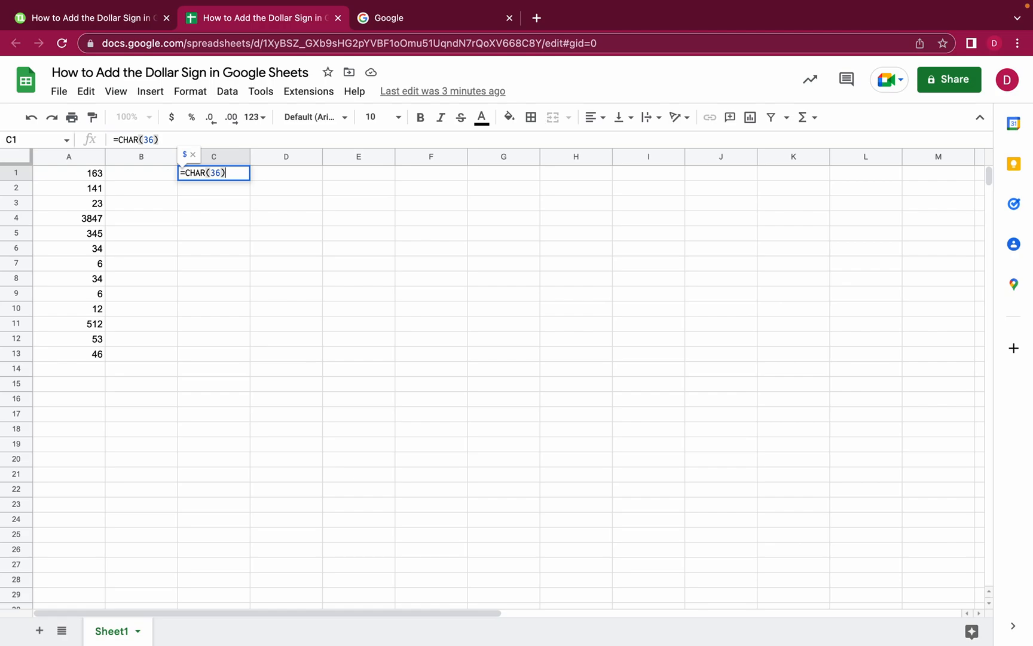
pyautogui.press('Enter')
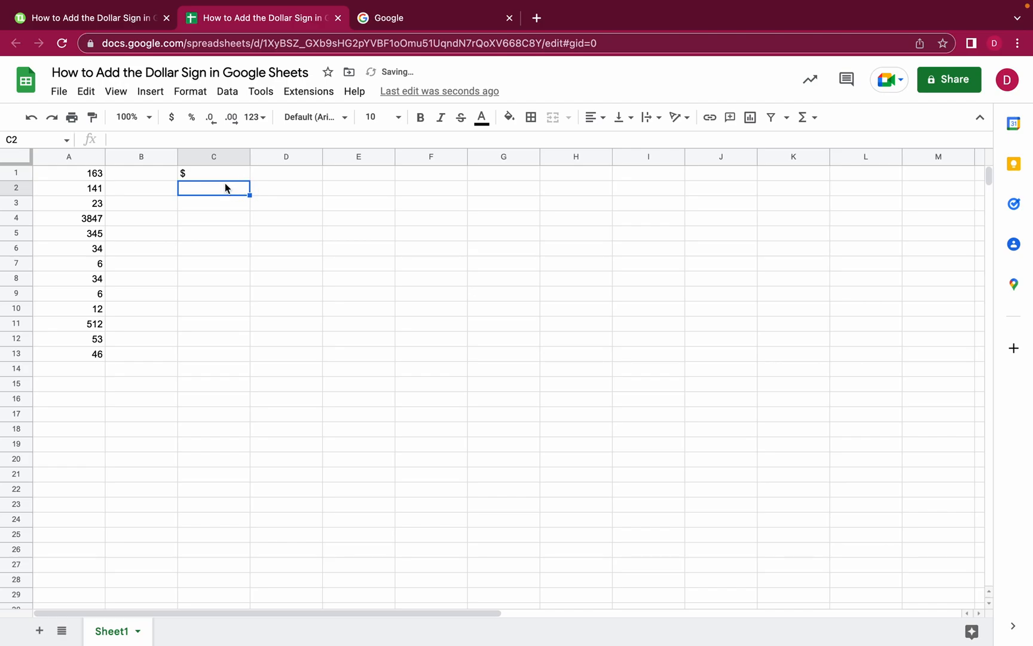
pyautogui.click(213, 173)
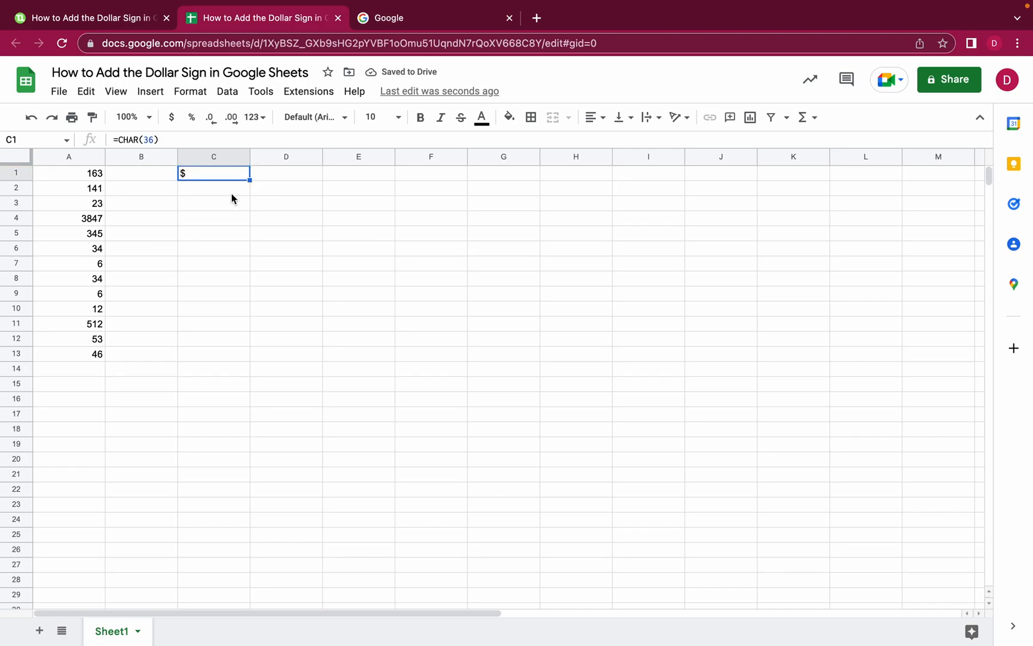
pyautogui.click(89, 18)
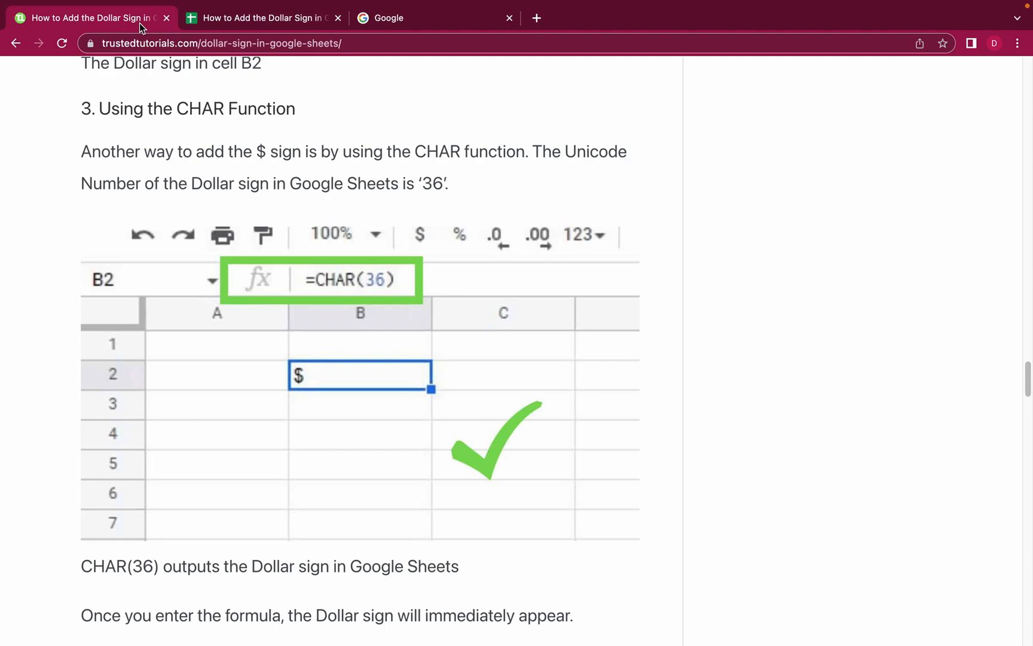
# Scroll to section 4 'Copy and Paste Method' and switch to the Google search tab
pyautogui.scroll(-3)
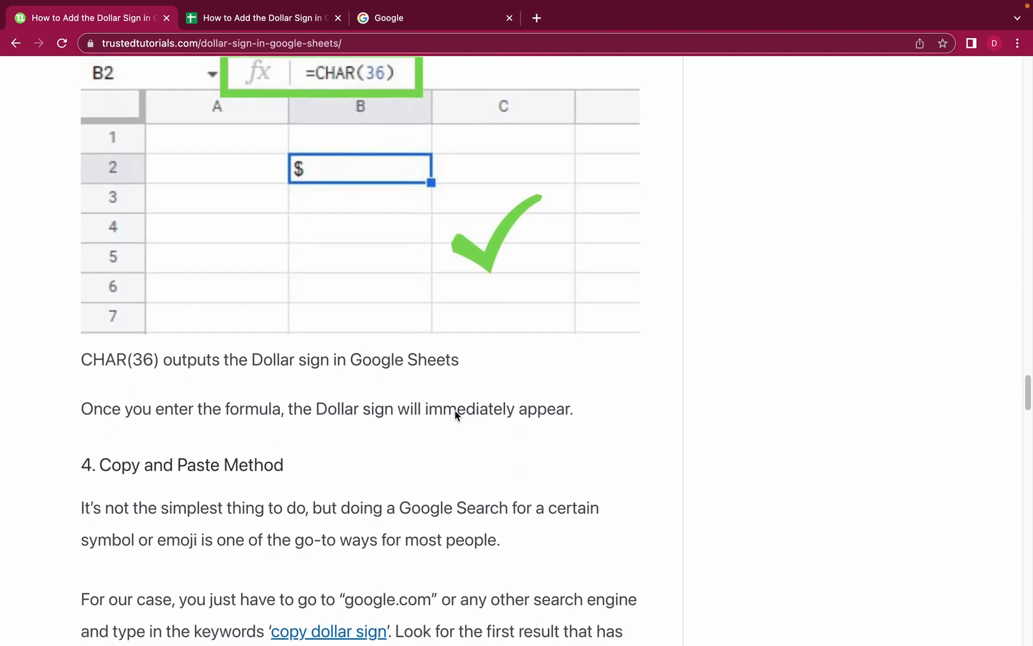
pyautogui.scroll(-3)
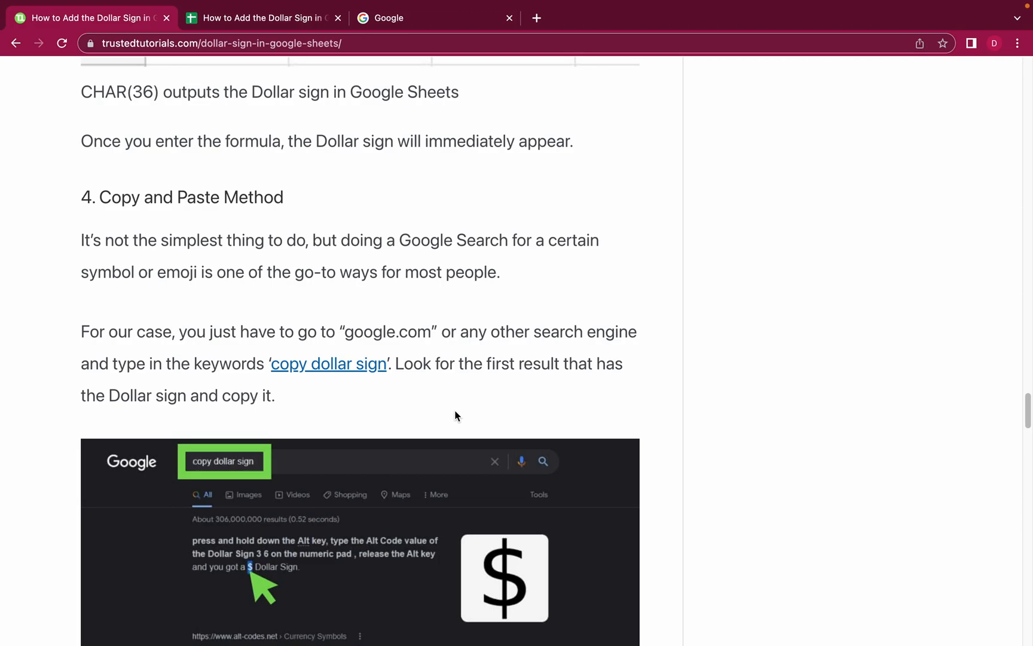
pyautogui.click(409, 18)
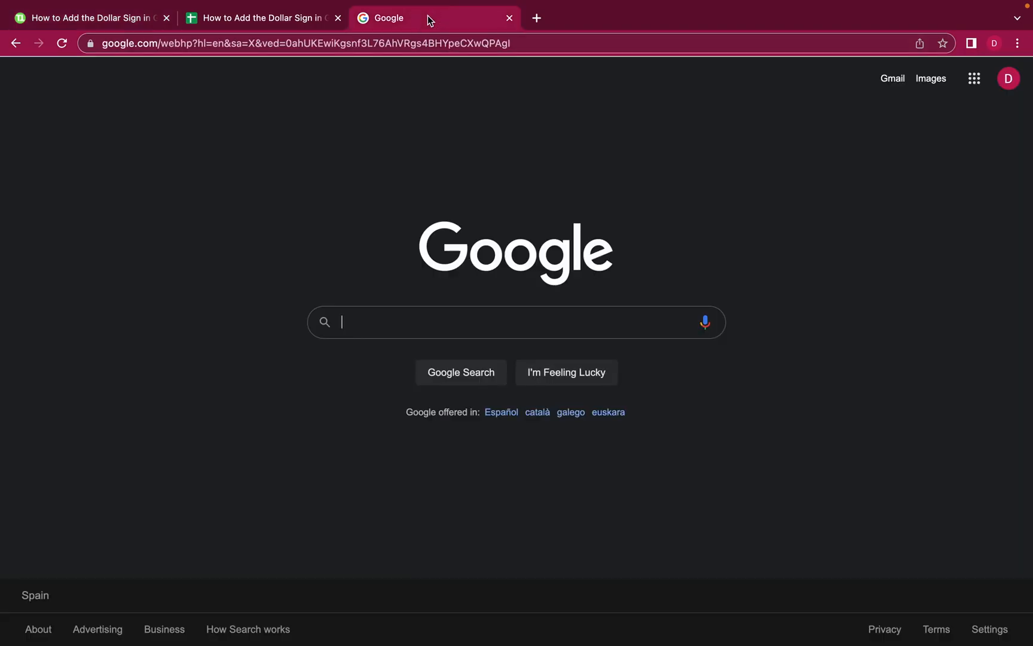
# Search Google for 'dollar sign' and scroll the results for a $ symbol to copy
pyautogui.write('dola')
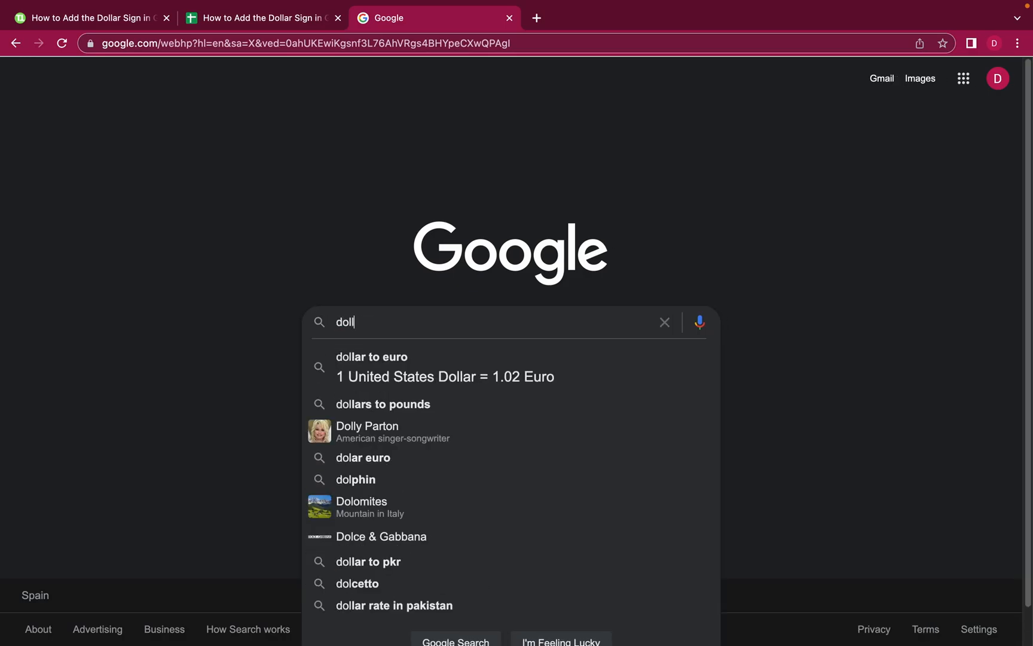
pyautogui.write('dollar sign')
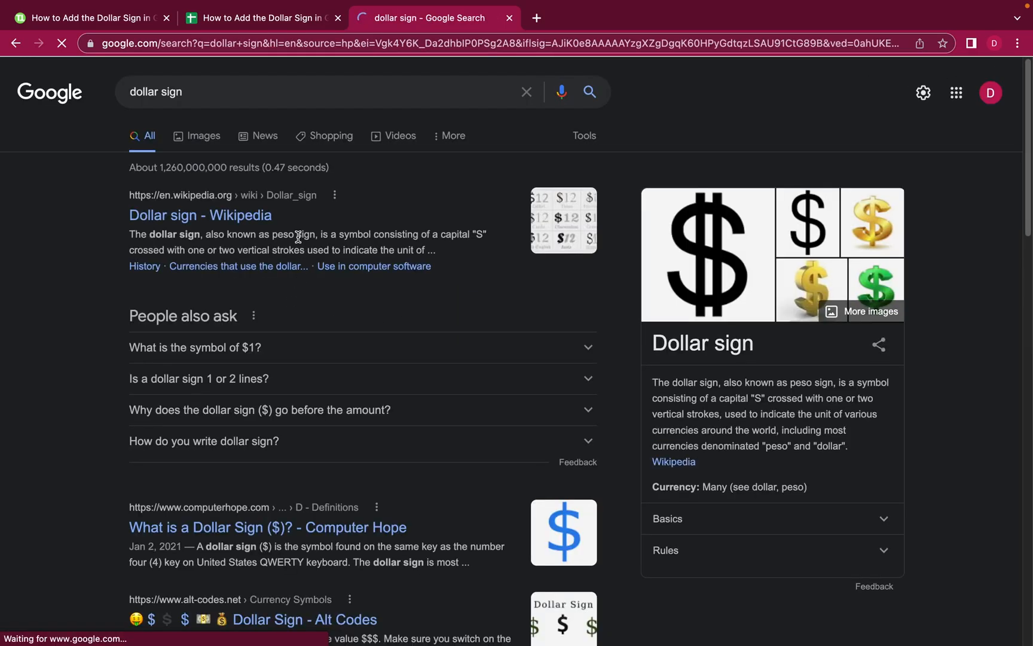
pyautogui.scroll(-3)
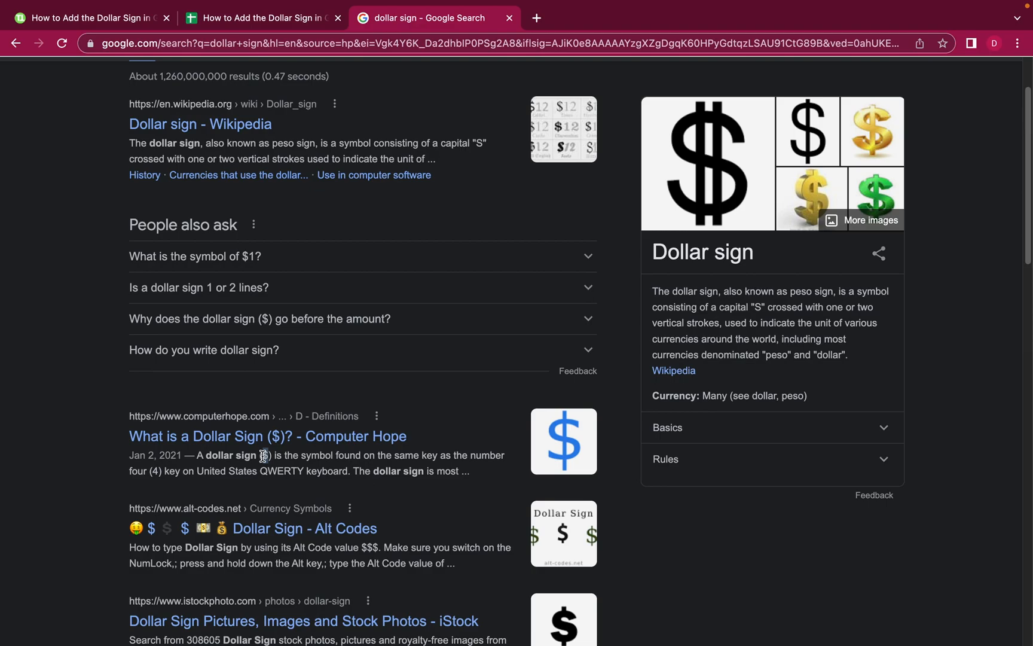
pyautogui.moveTo(414, 416)
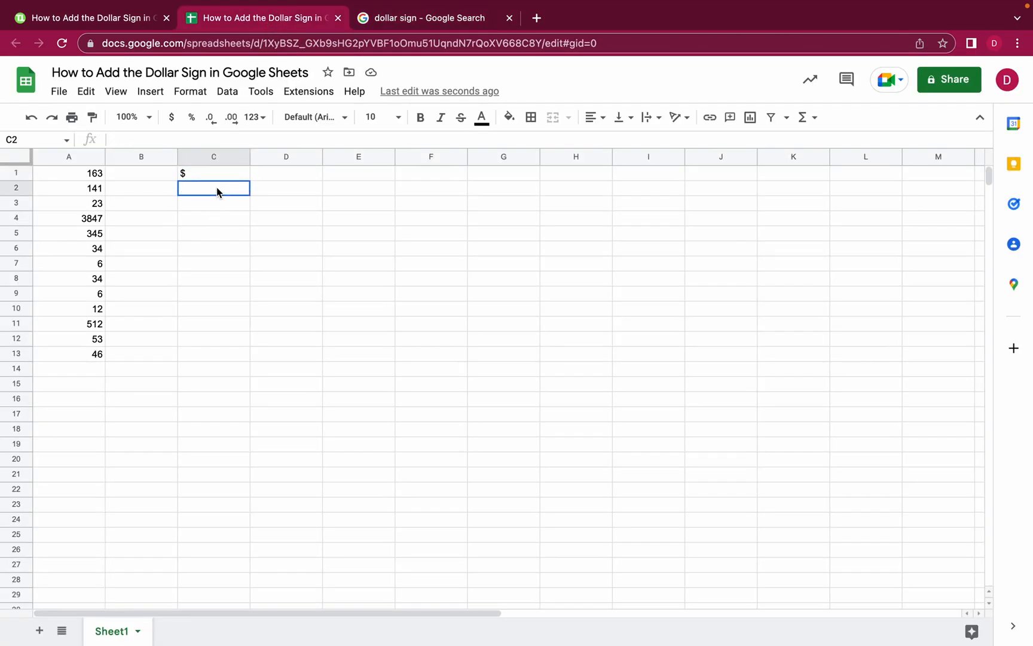
# Paste the copied dollar sign into cell C4
pyautogui.click(213, 219)
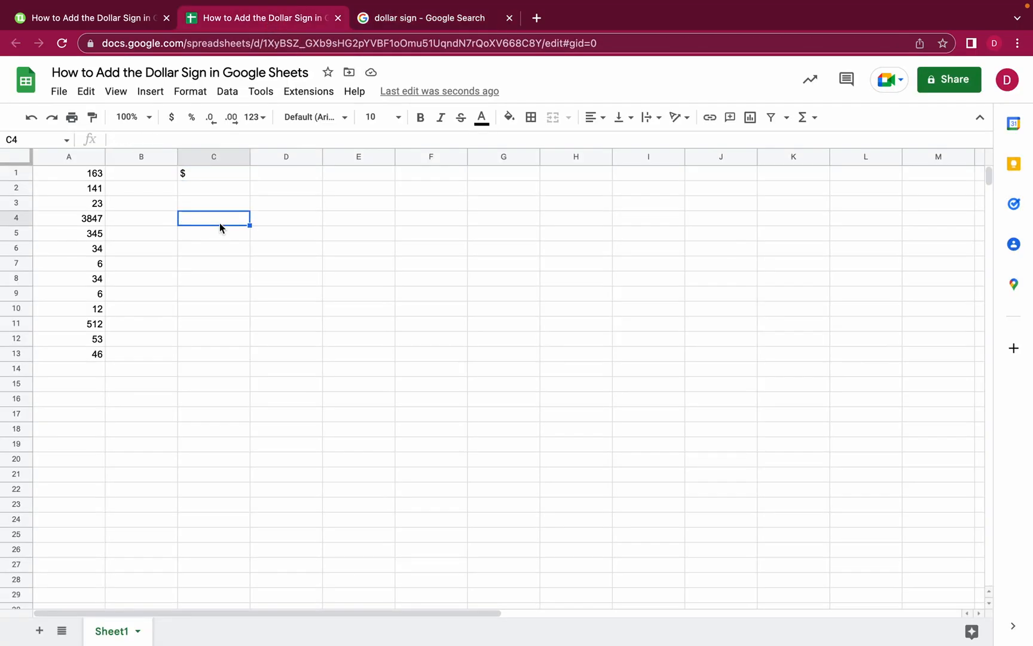
pyautogui.press('ctrl+v')
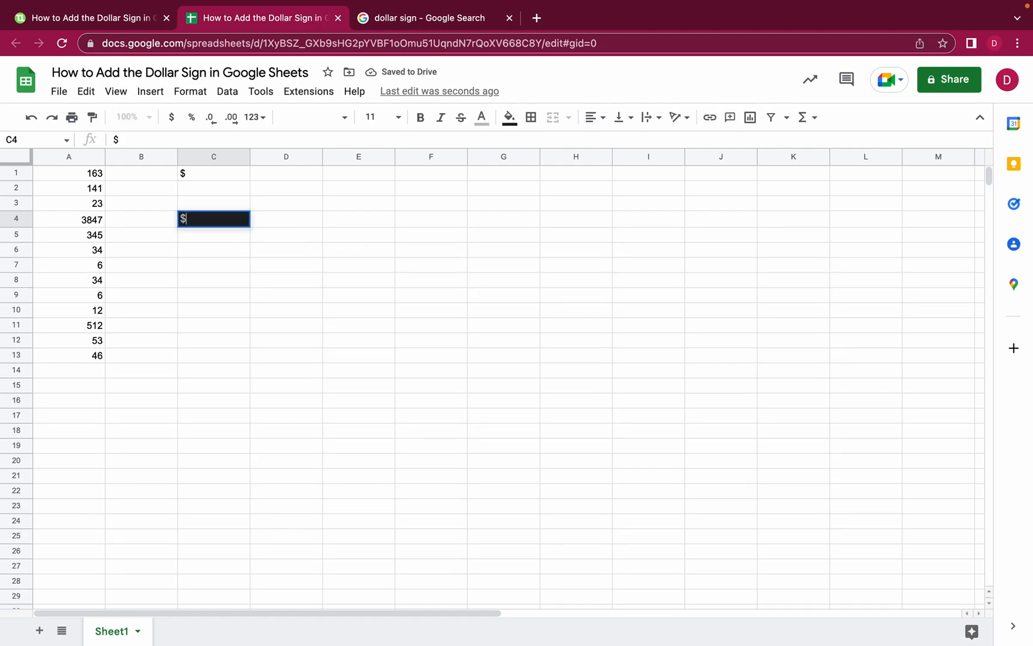
pyautogui.click(509, 117)
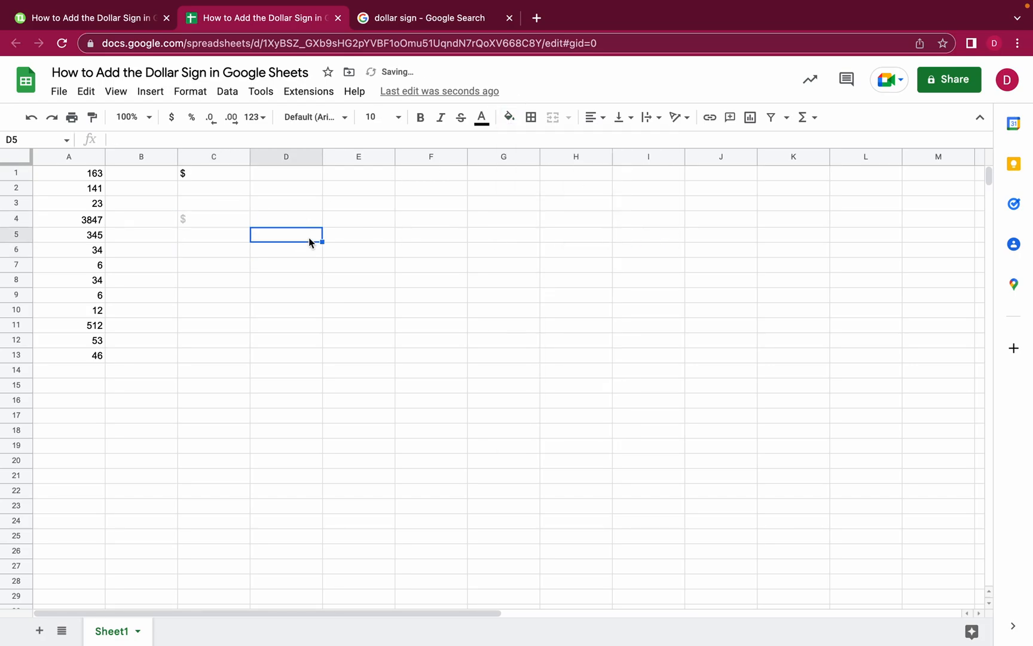
# Reset C4's fill colour so it shows a plain $ like C1
pyautogui.click(213, 219)
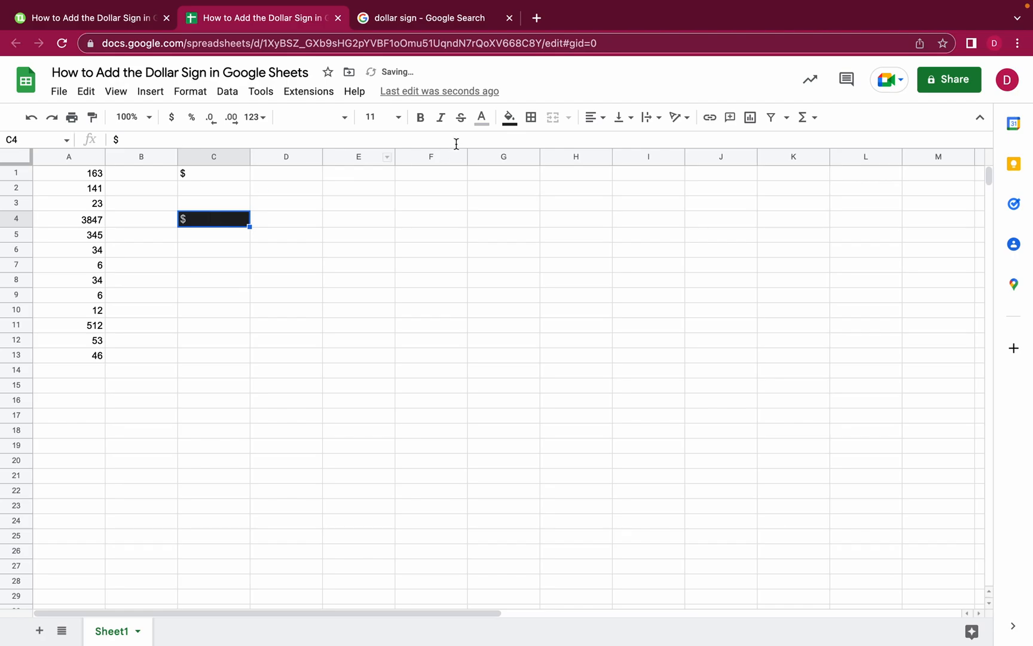
pyautogui.click(509, 117)
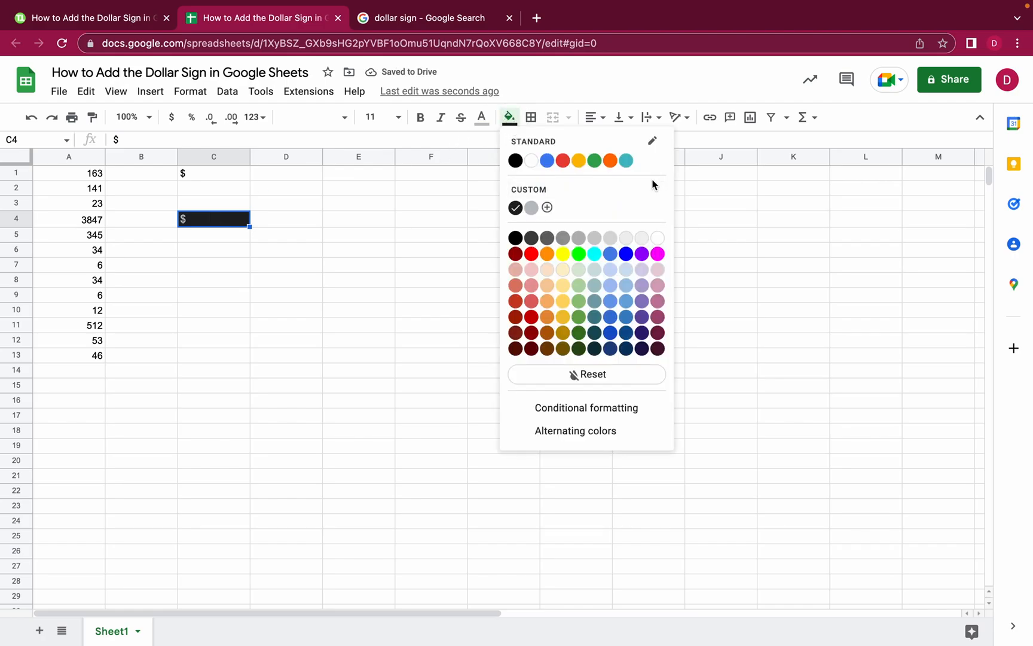
pyautogui.moveTo(657, 238)
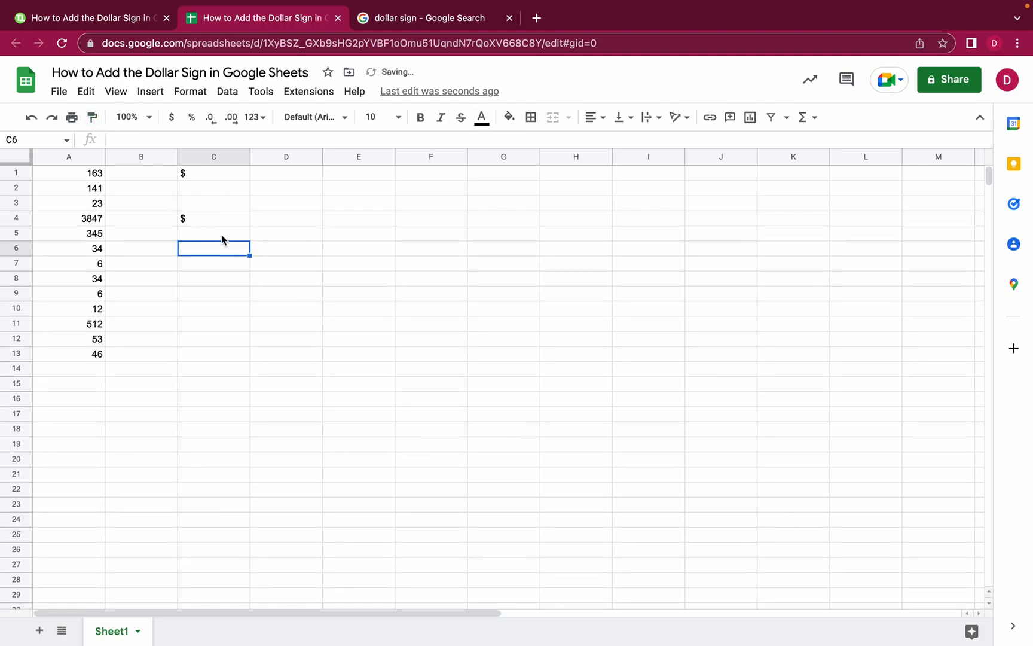
pyautogui.click(213, 219)
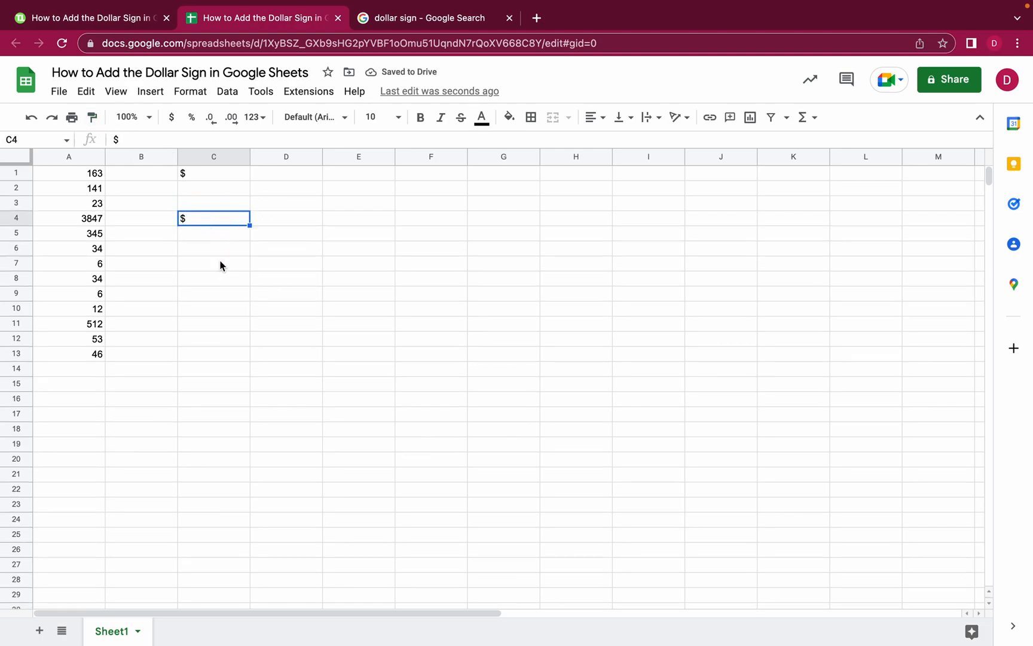
# Read the article down to section 5 'Using the Currency Format' and return to the spreadsheet
pyautogui.click(83, 17)
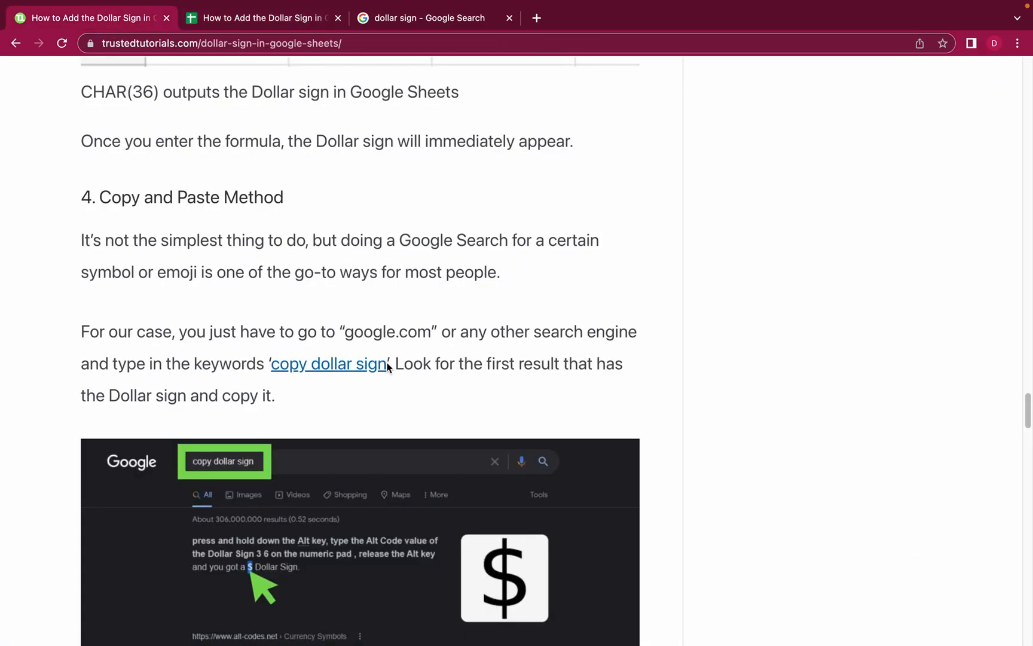
pyautogui.scroll(-3)
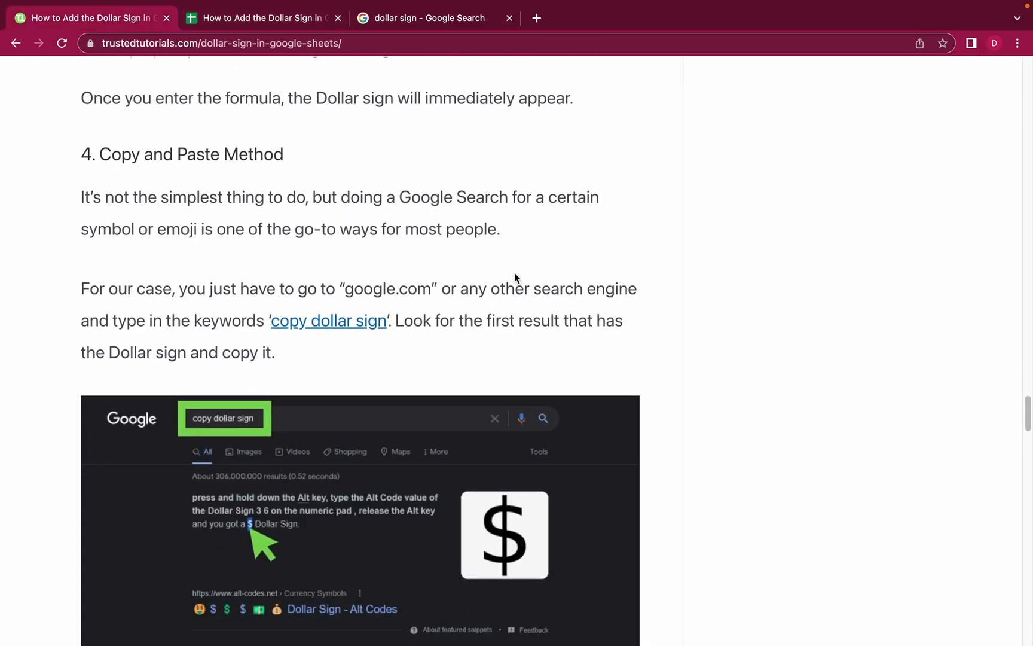
pyautogui.scroll(-3)
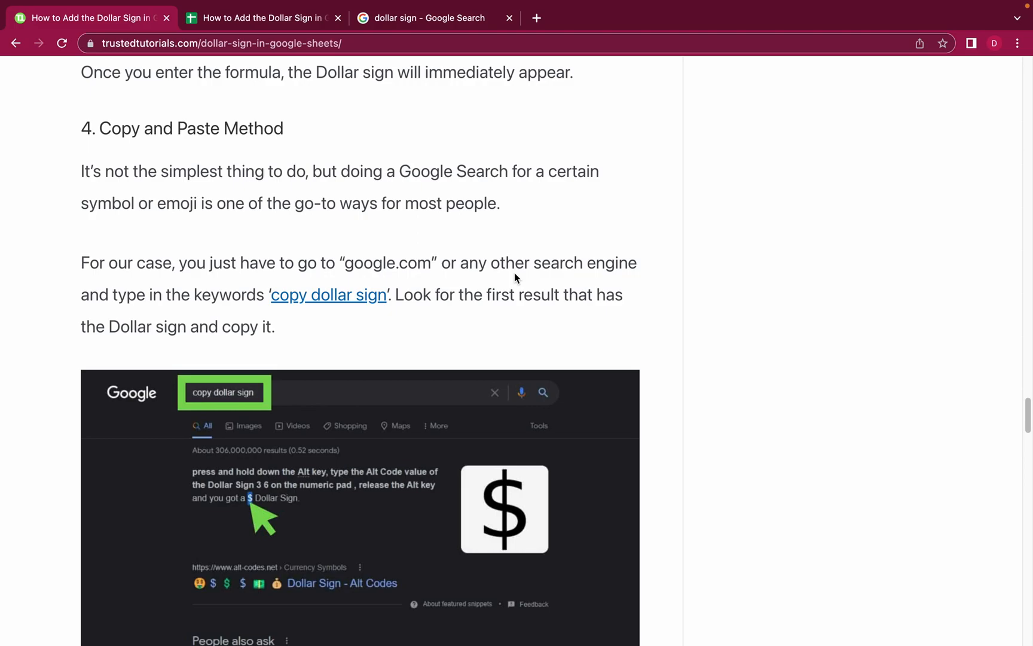
pyautogui.scroll(-3)
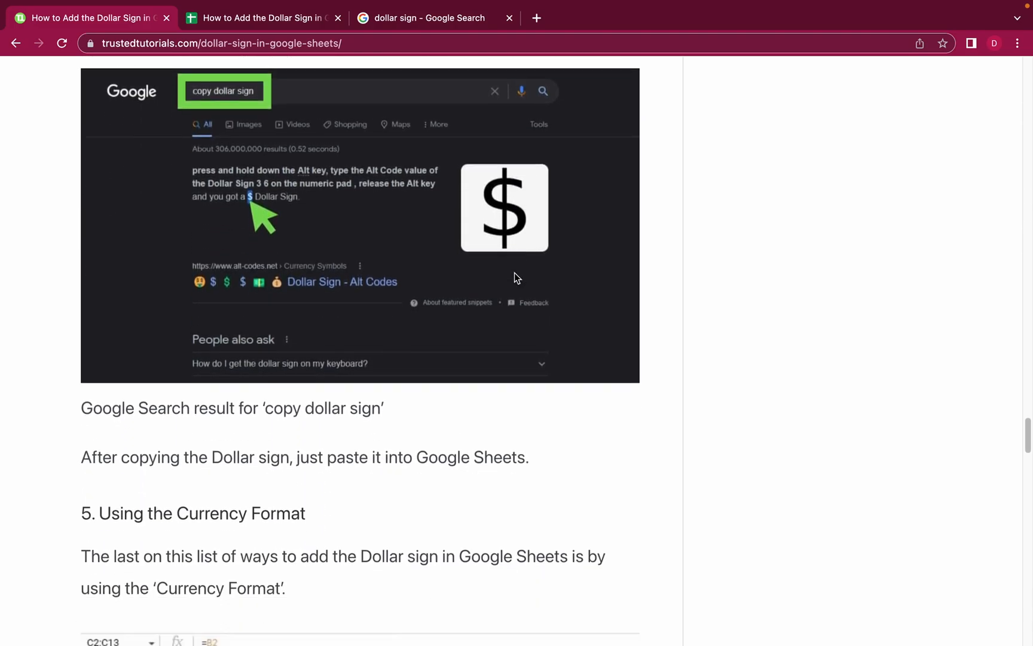
pyautogui.scroll(-3)
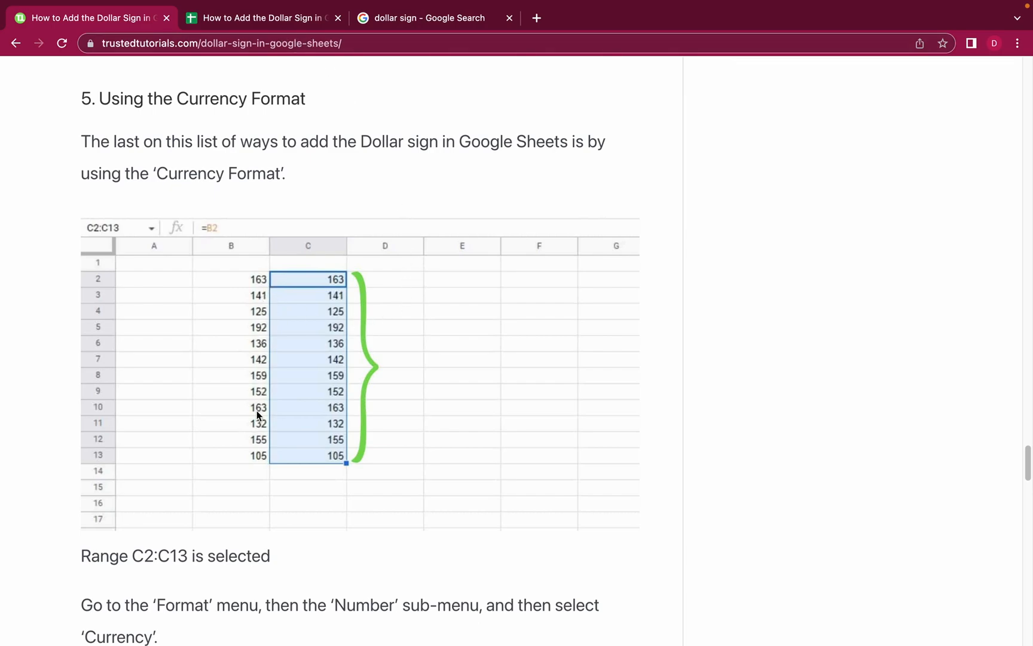
pyautogui.scroll(-3)
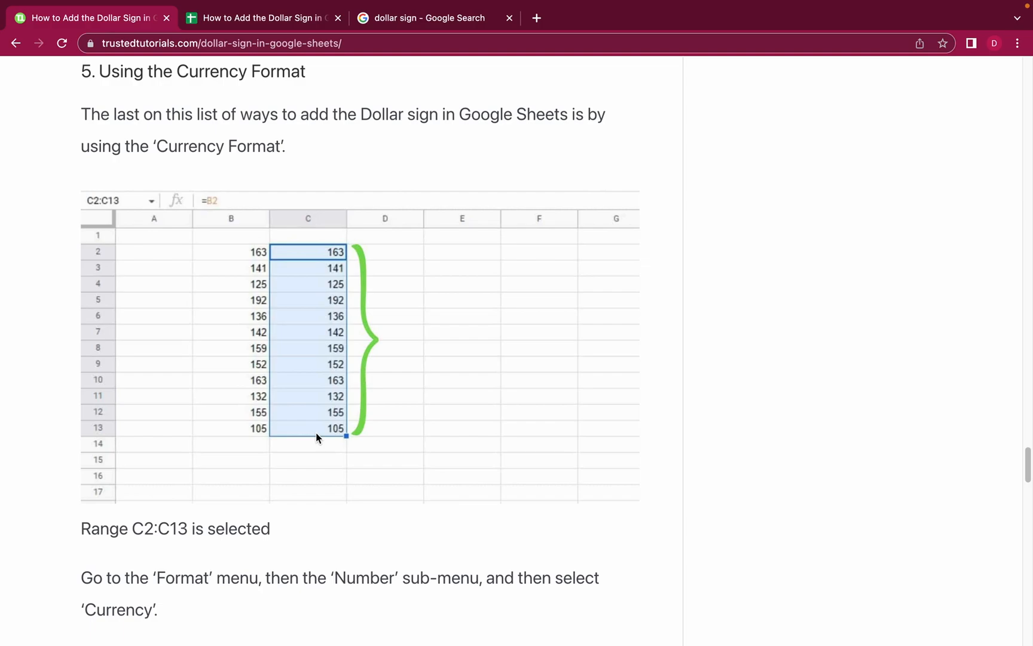
pyautogui.moveTo(306, 399)
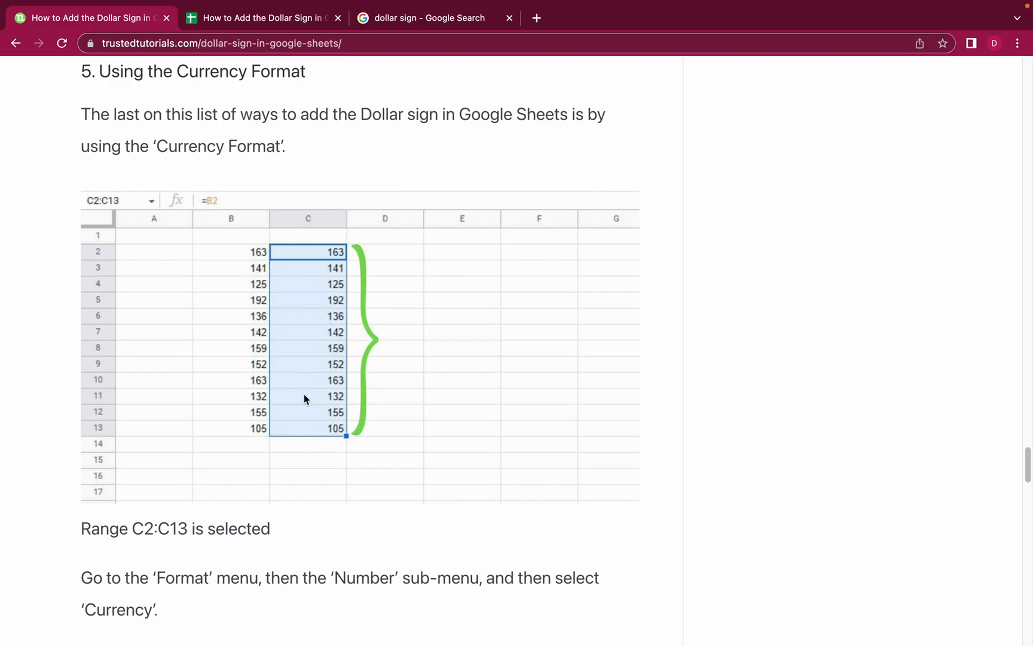
pyautogui.moveTo(415, 403)
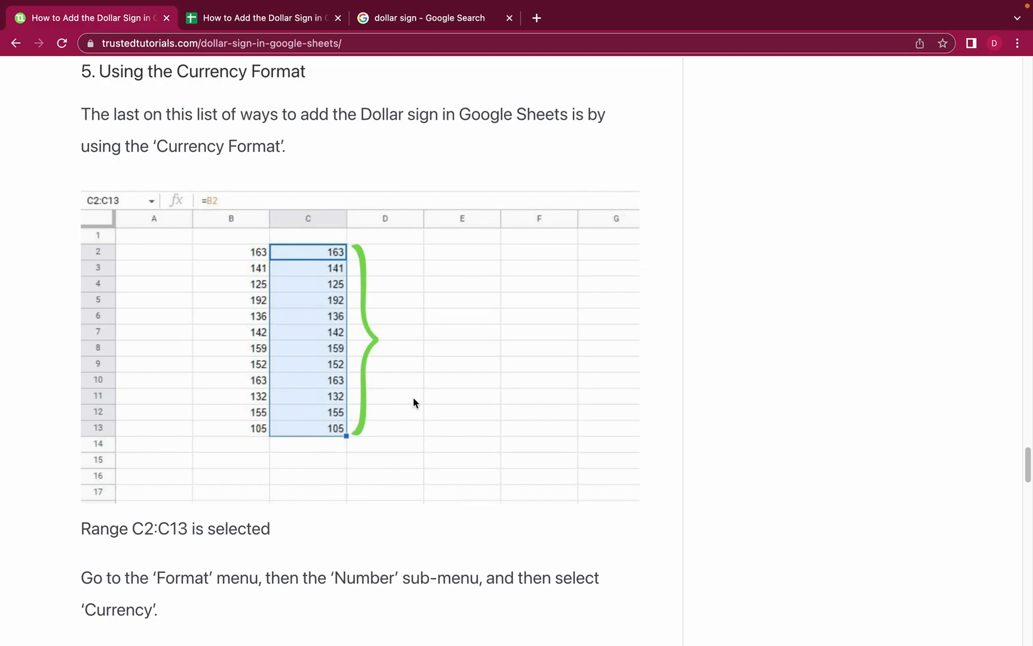
pyautogui.moveTo(358, 150)
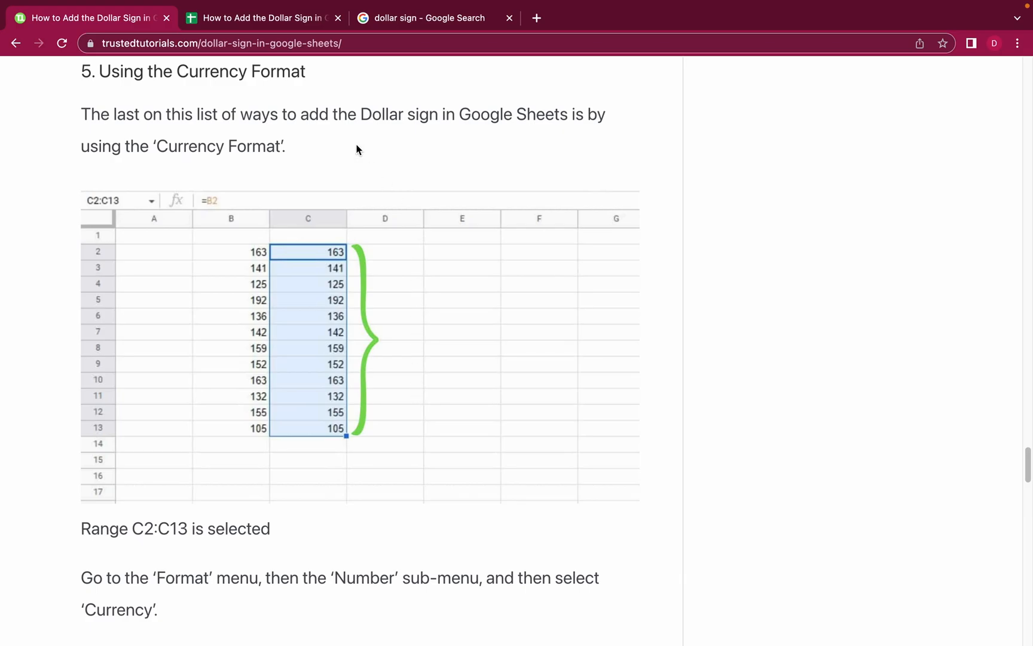
pyautogui.click(267, 17)
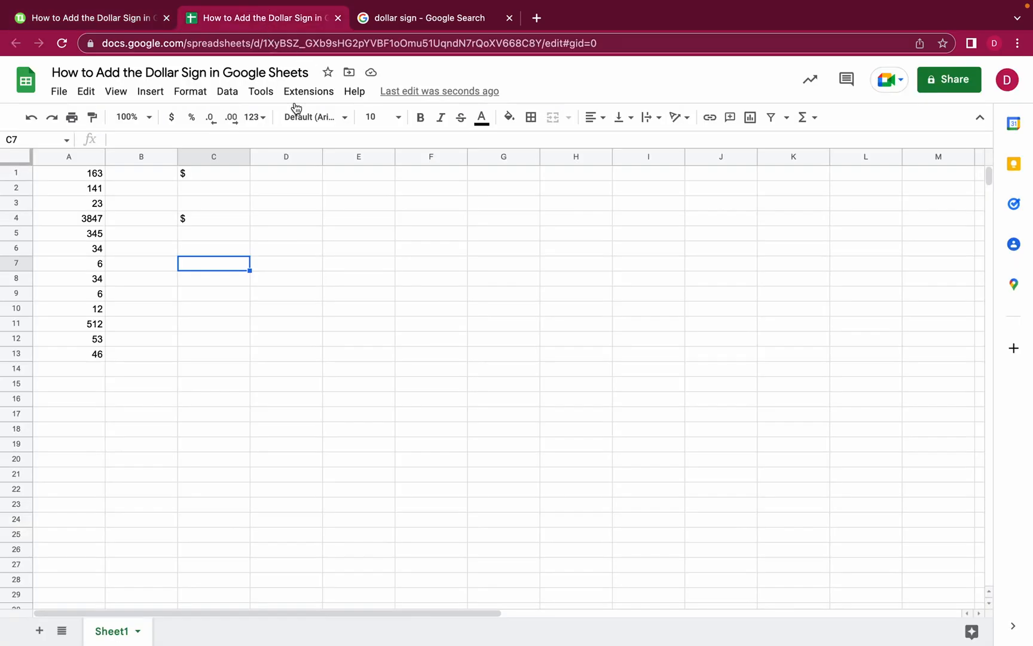
pyautogui.moveTo(162, 357)
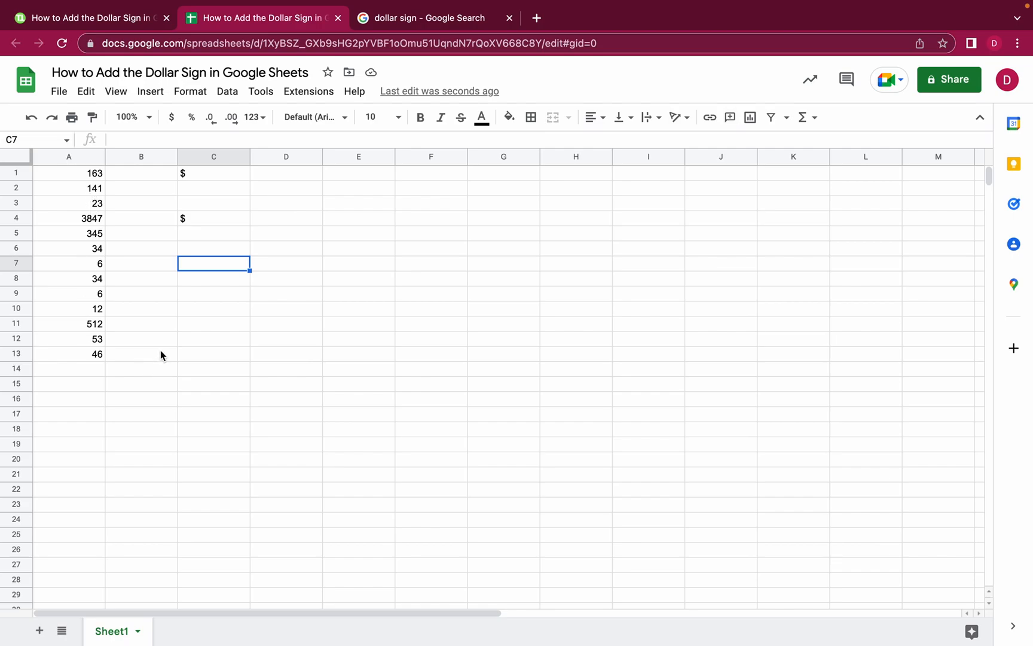
# Select A1:A13 and format the numbers as currency with dollar signs
pyautogui.moveTo(68, 172); pyautogui.dragTo(95, 352)
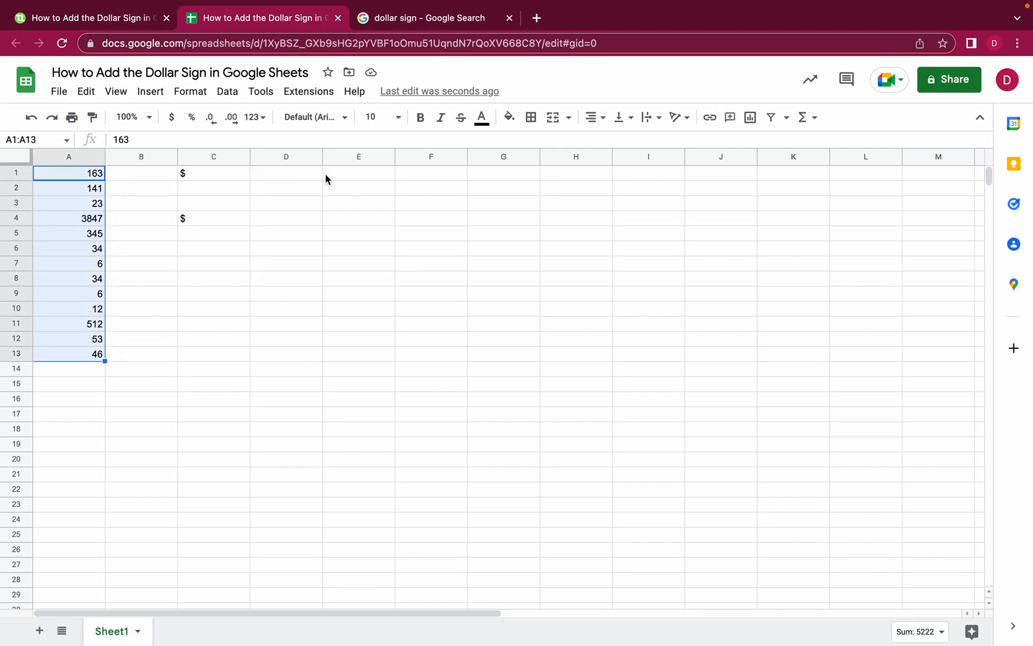
pyautogui.moveTo(171, 117)
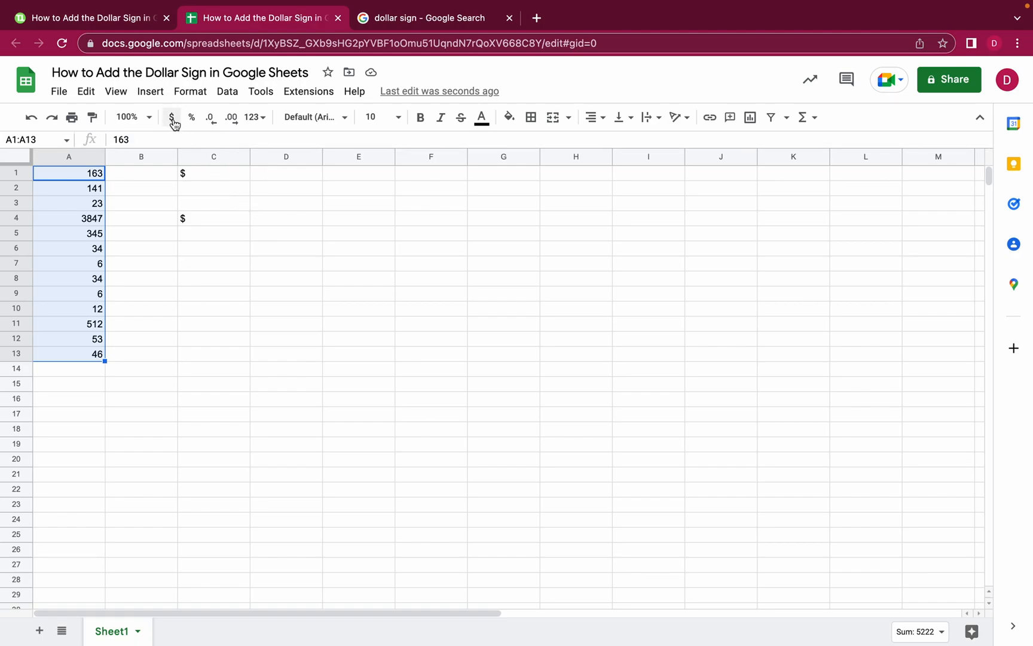
pyautogui.click(172, 117)
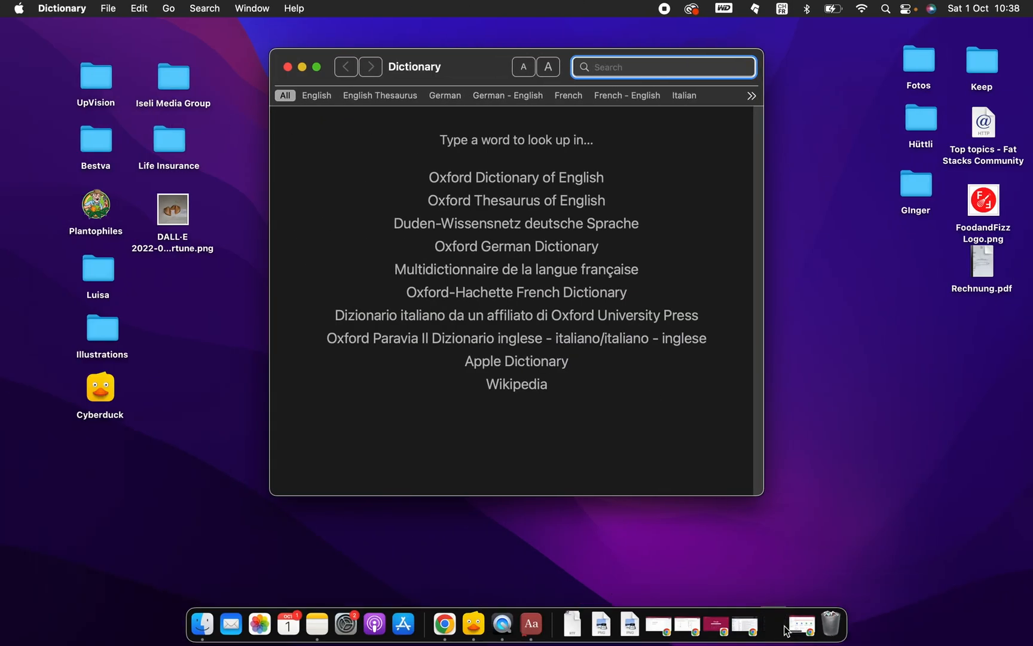
# Return from the stray Dictionary window to the Google Sheets spreadsheet via the Dock
pyautogui.click(445, 624)
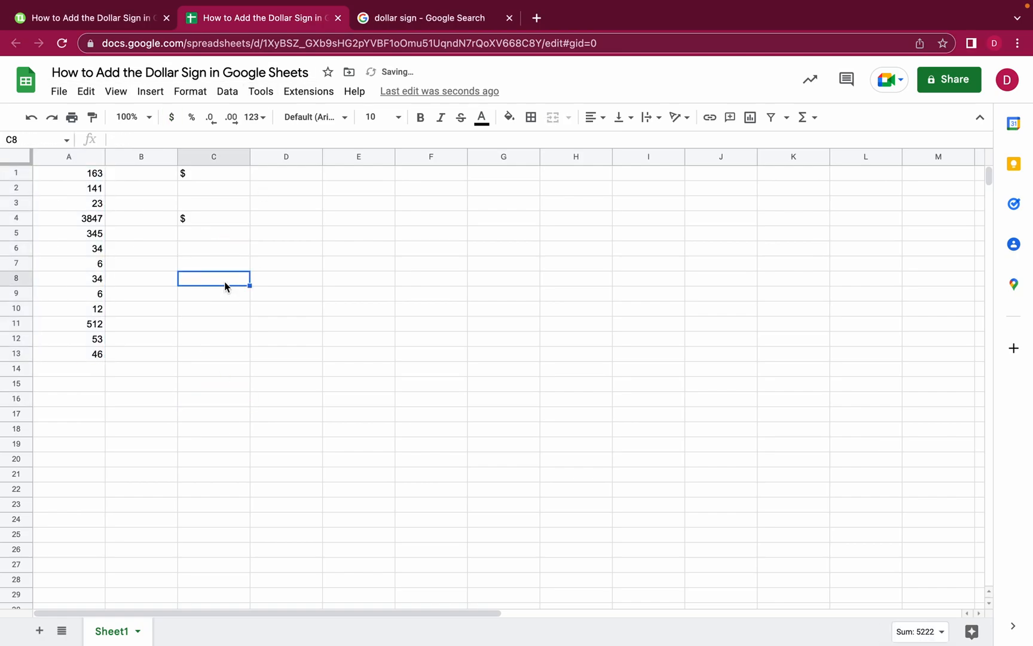
# Try the $ toolbar button on A1:A13, then deselect the range
pyautogui.moveTo(68, 172); pyautogui.dragTo(95, 346)
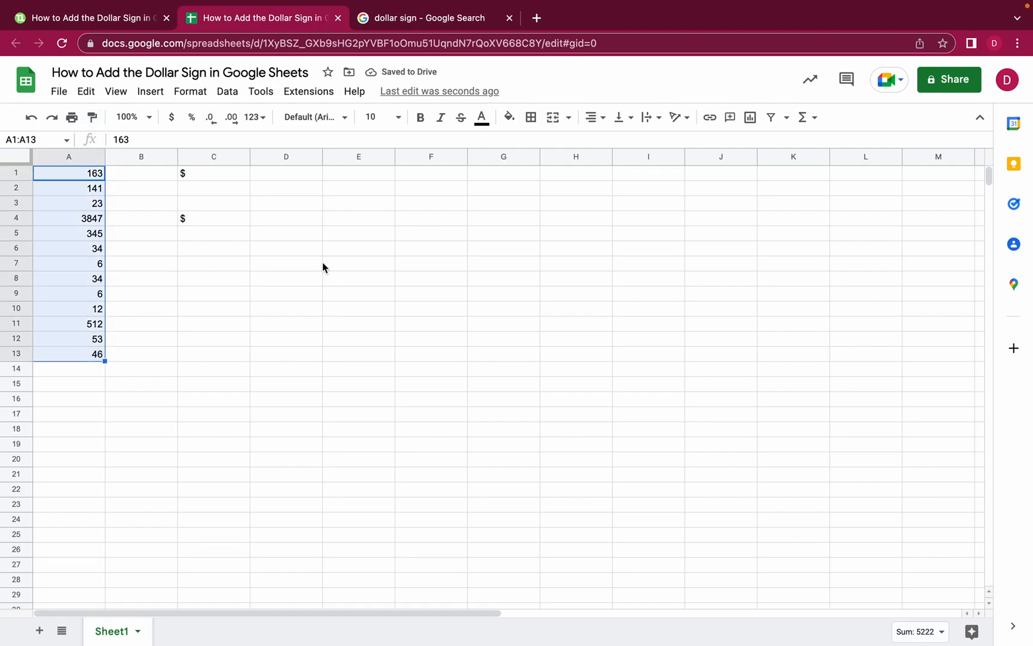
pyautogui.moveTo(173, 117)
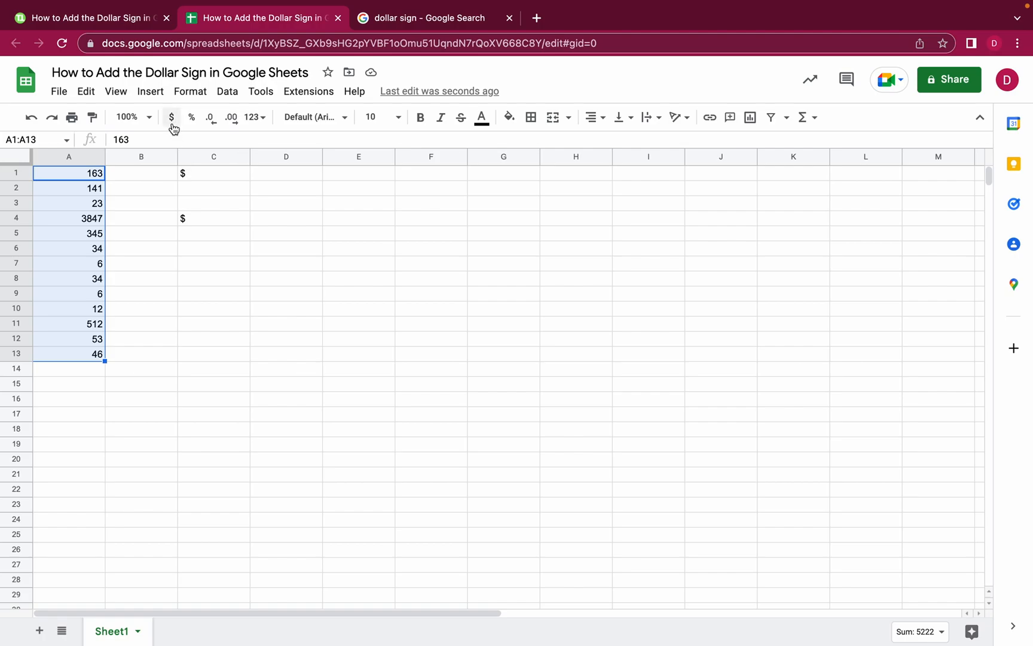
pyautogui.click(171, 117)
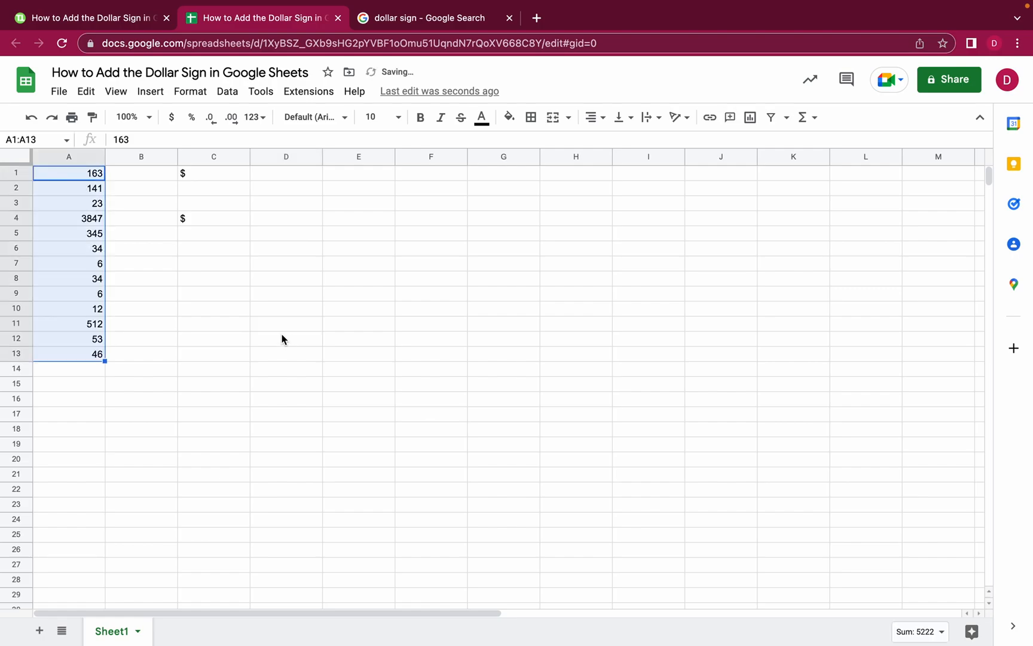
pyautogui.click(213, 324)
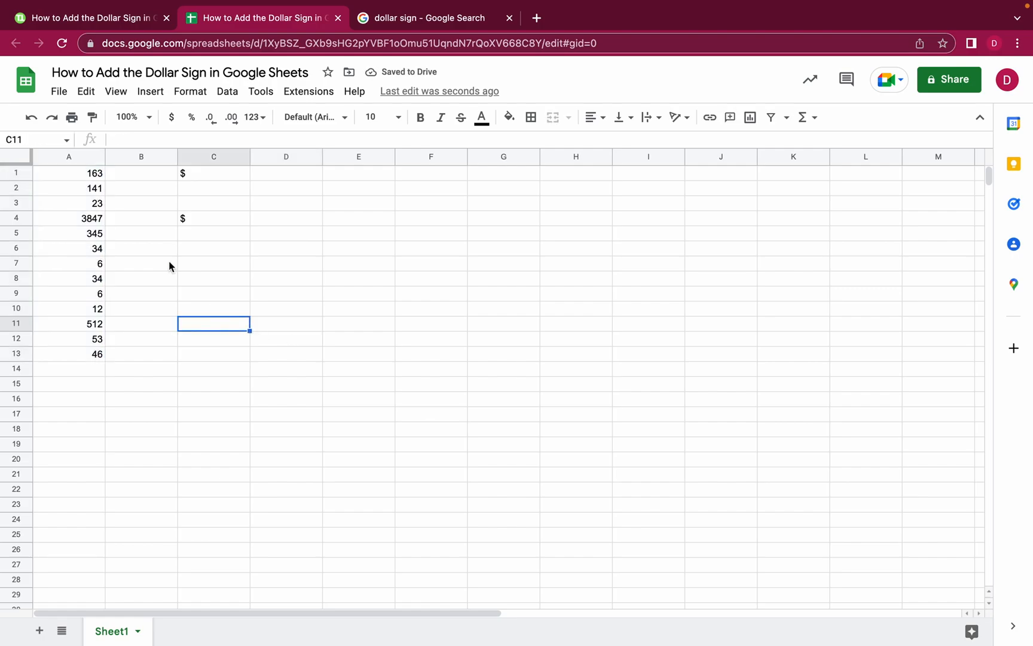
# Reselect A1:A10, clear it, and select the entire column A instead
pyautogui.moveTo(68, 172); pyautogui.dragTo(98, 308)
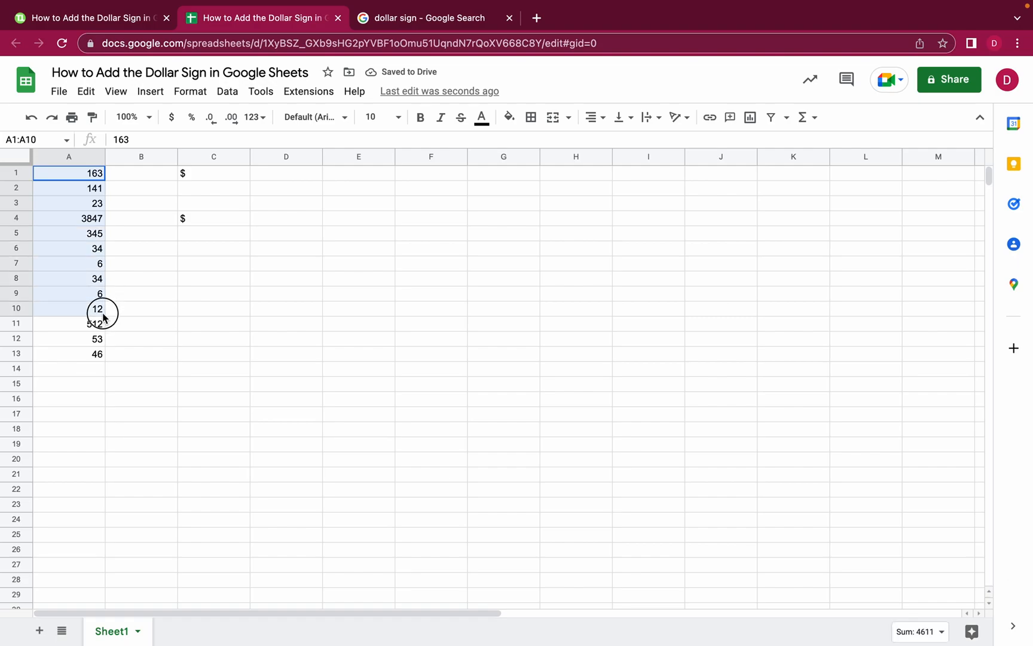
pyautogui.click(142, 233)
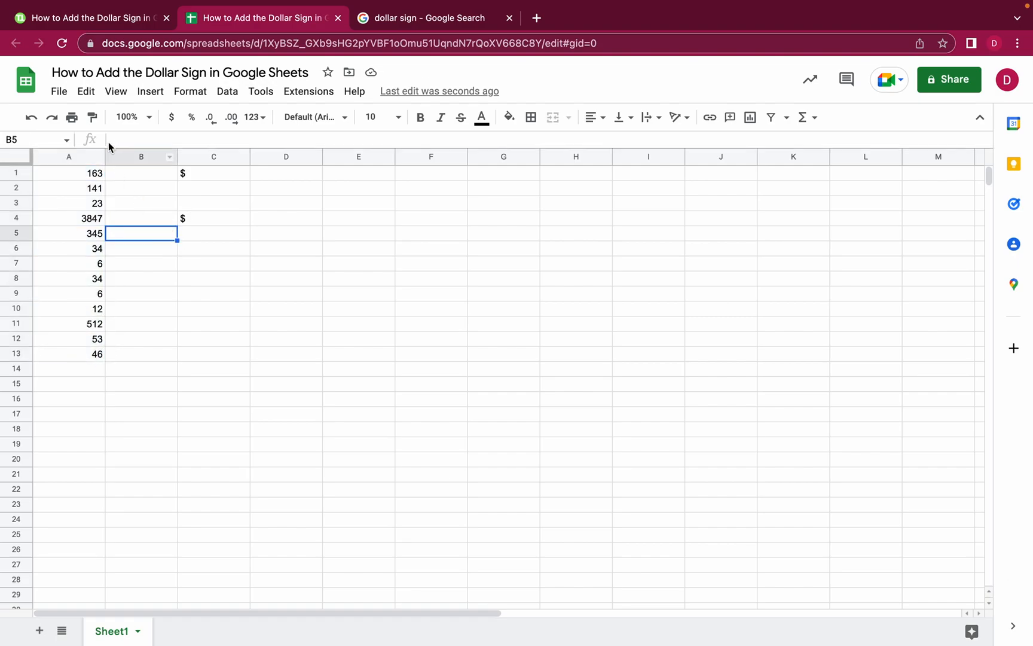
pyautogui.click(68, 156)
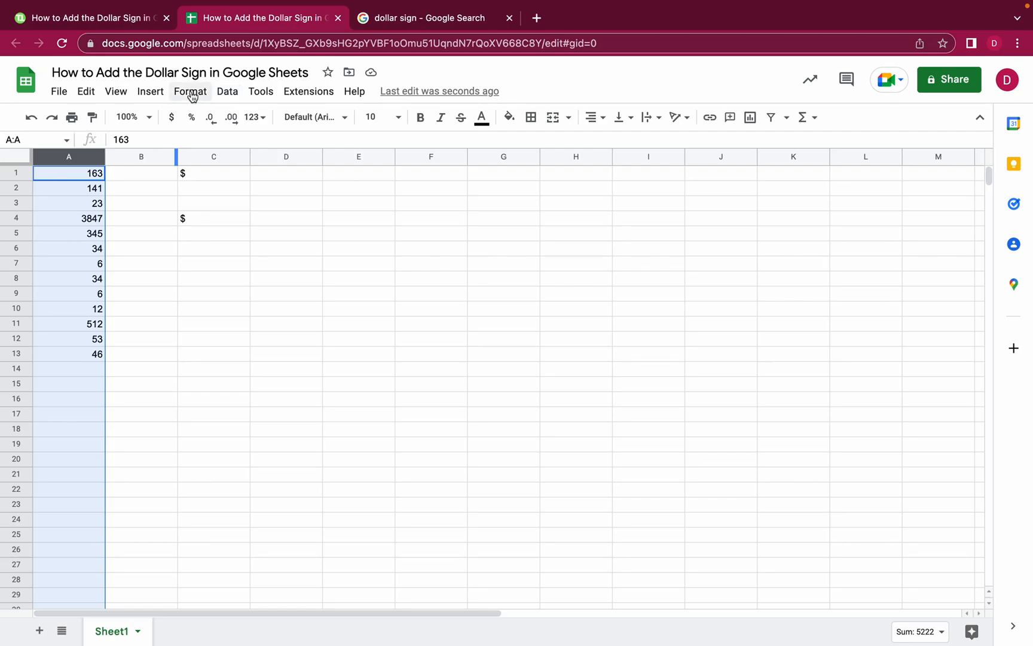
# Apply Currency format to column A so values show as $163.00 and $3,847.00
pyautogui.click(190, 91)
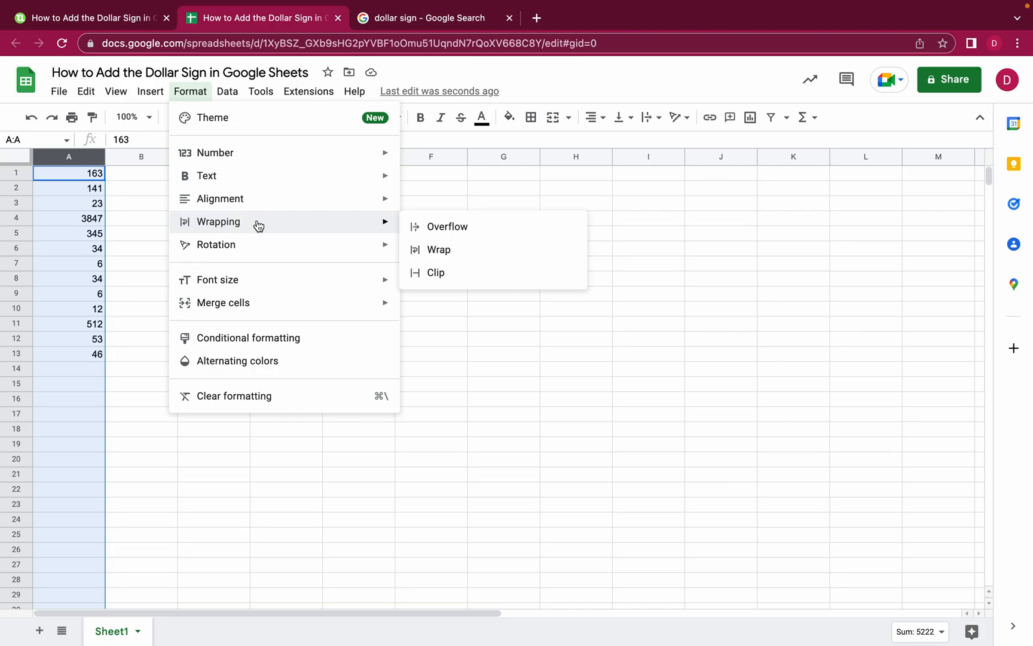
pyautogui.moveTo(264, 208)
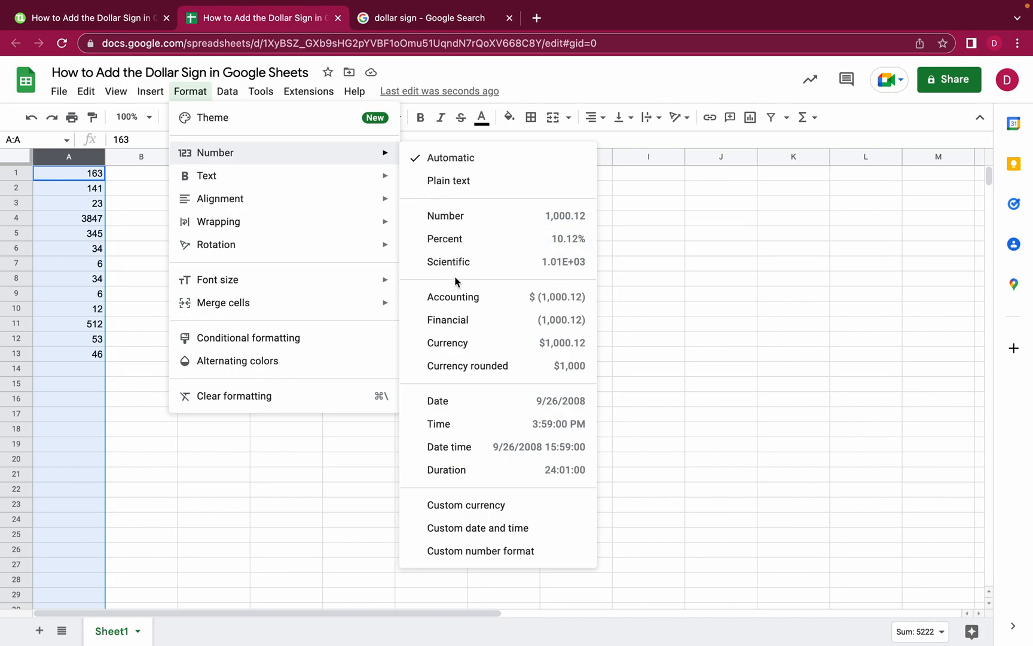
pyautogui.moveTo(478, 343)
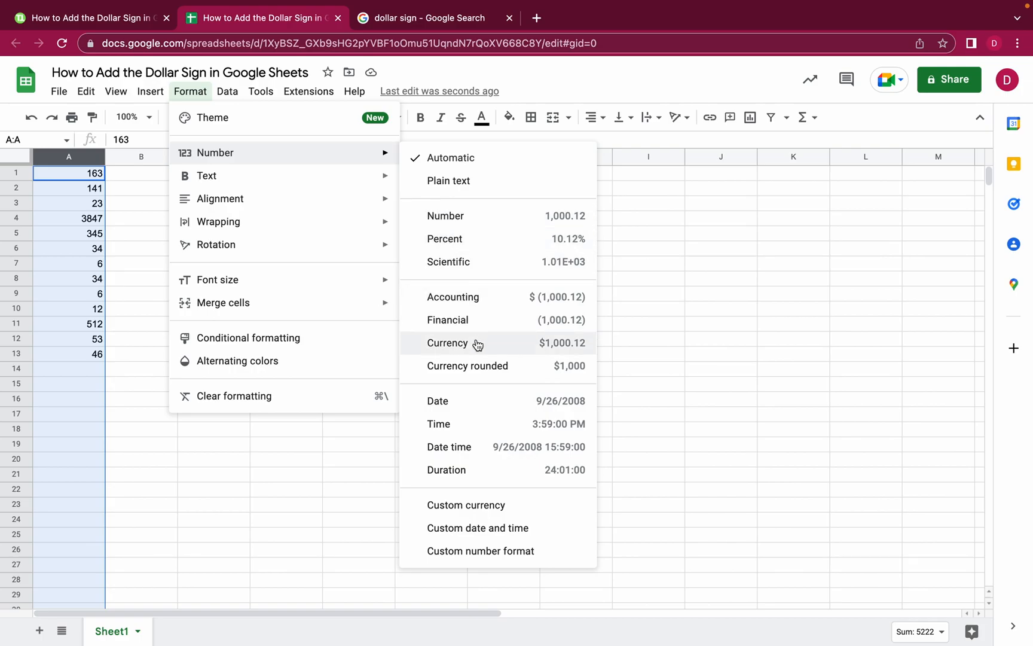
pyautogui.click(448, 343)
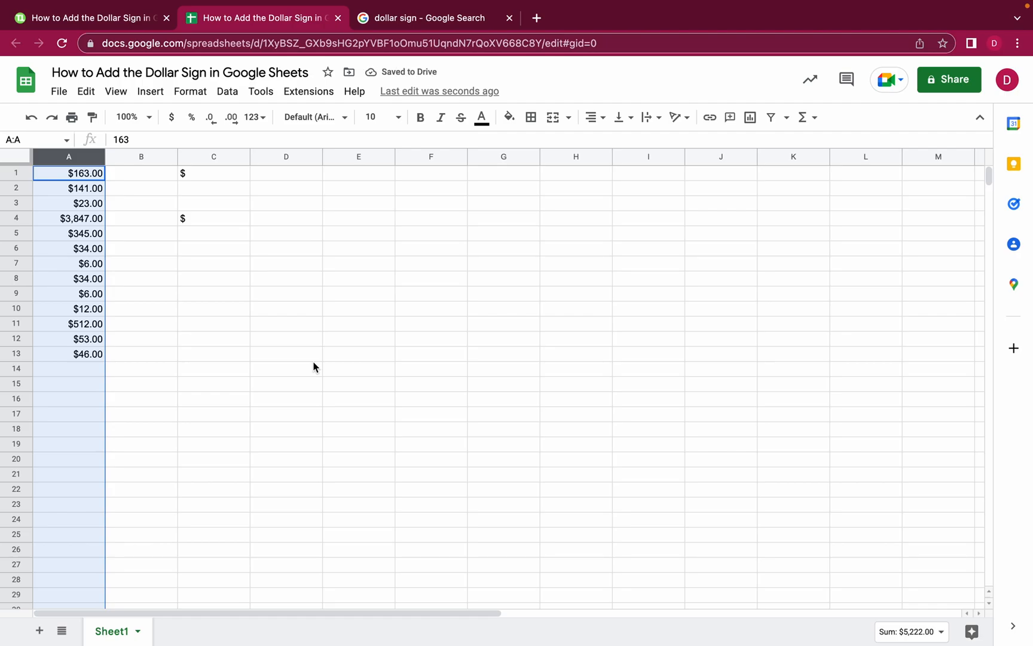
pyautogui.moveTo(212, 360)
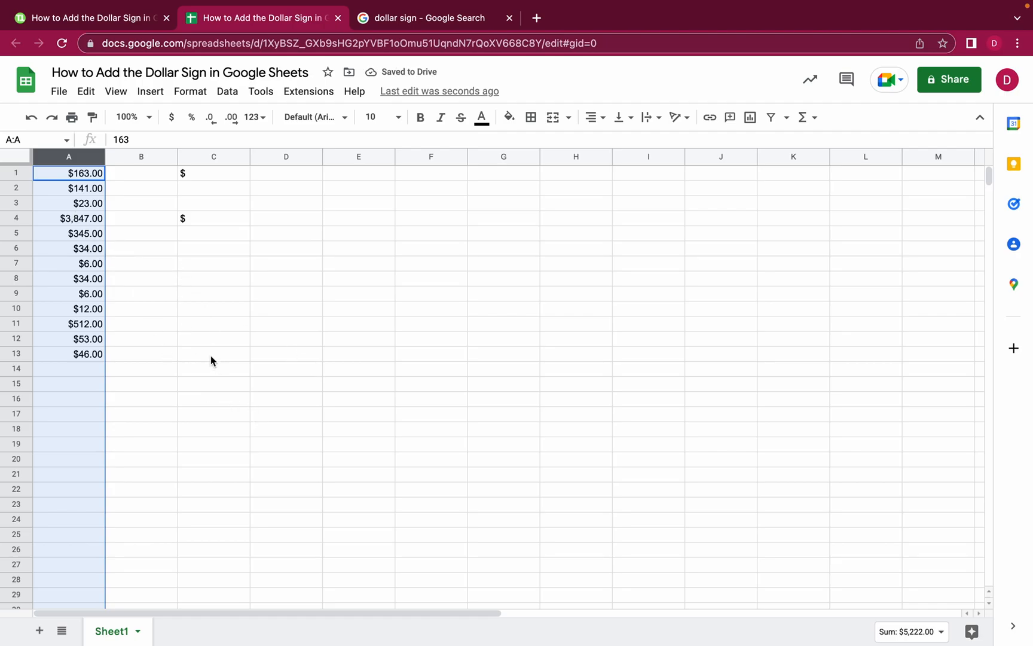
# Enter 23 in cell A14 beneath the formatted numbers
pyautogui.click(212, 354)
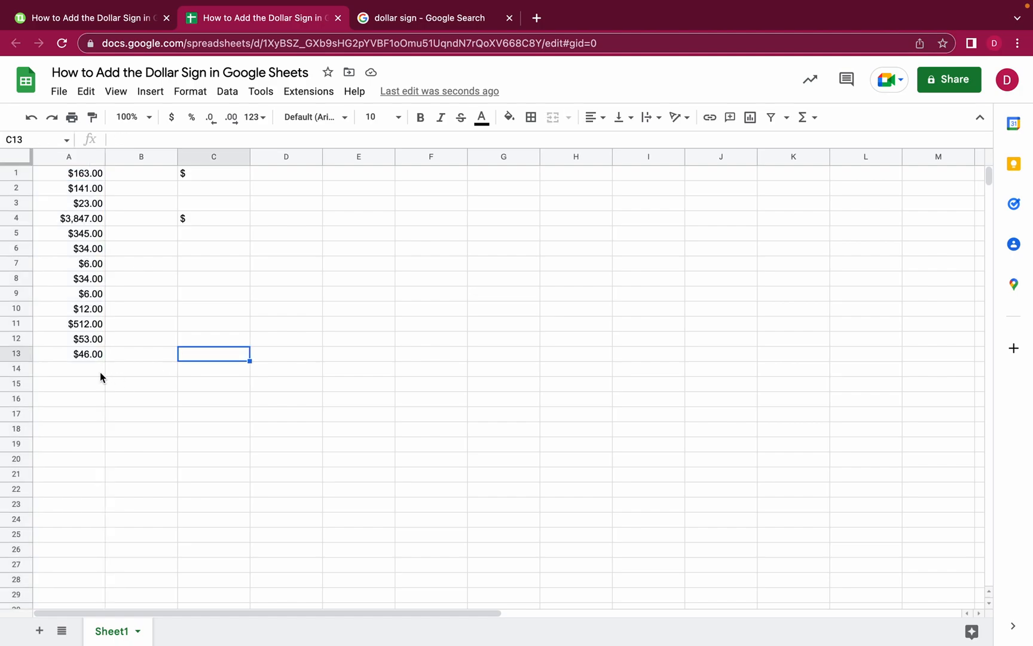
pyautogui.write('23')
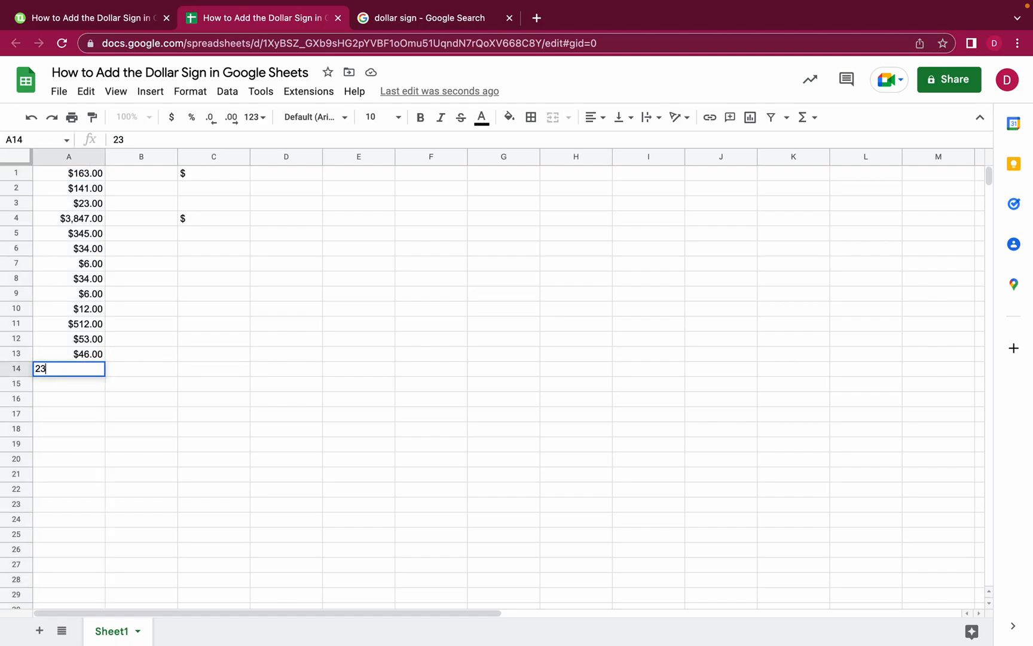